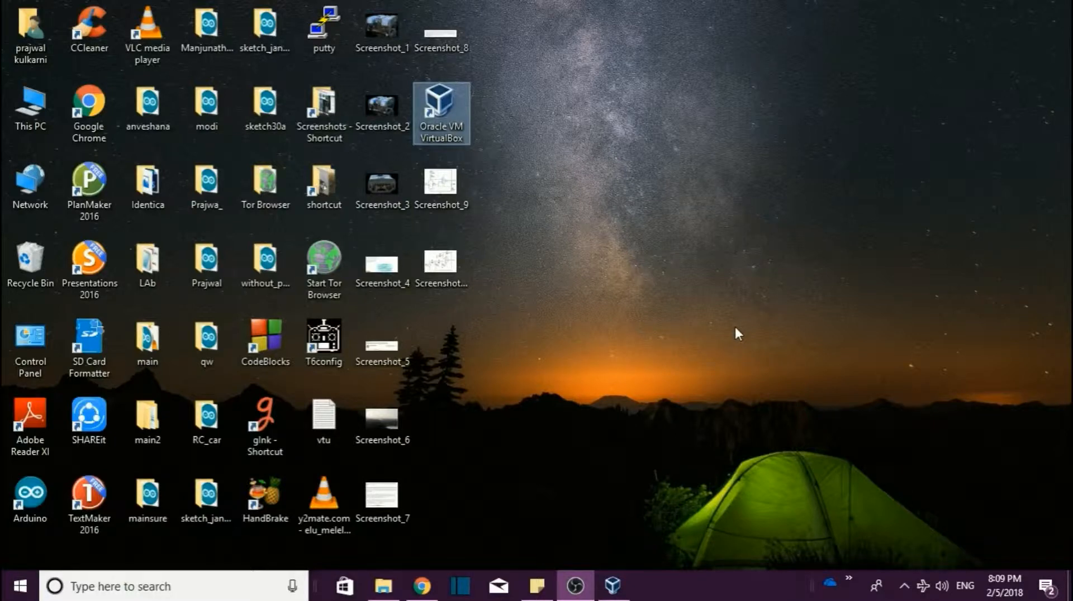
mouse_move(906, 265)
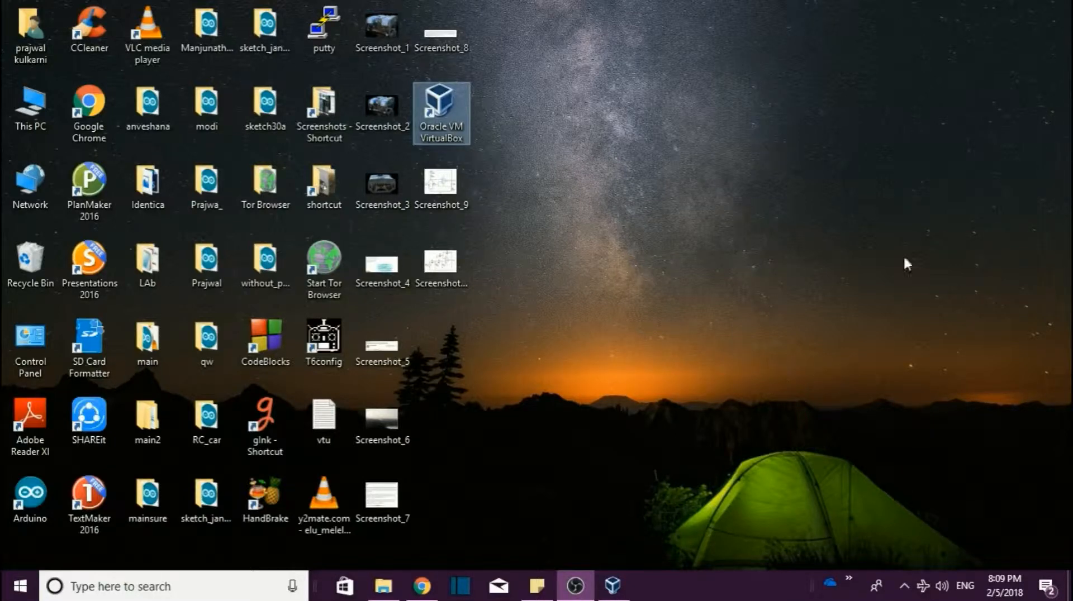
mouse_move(445, 127)
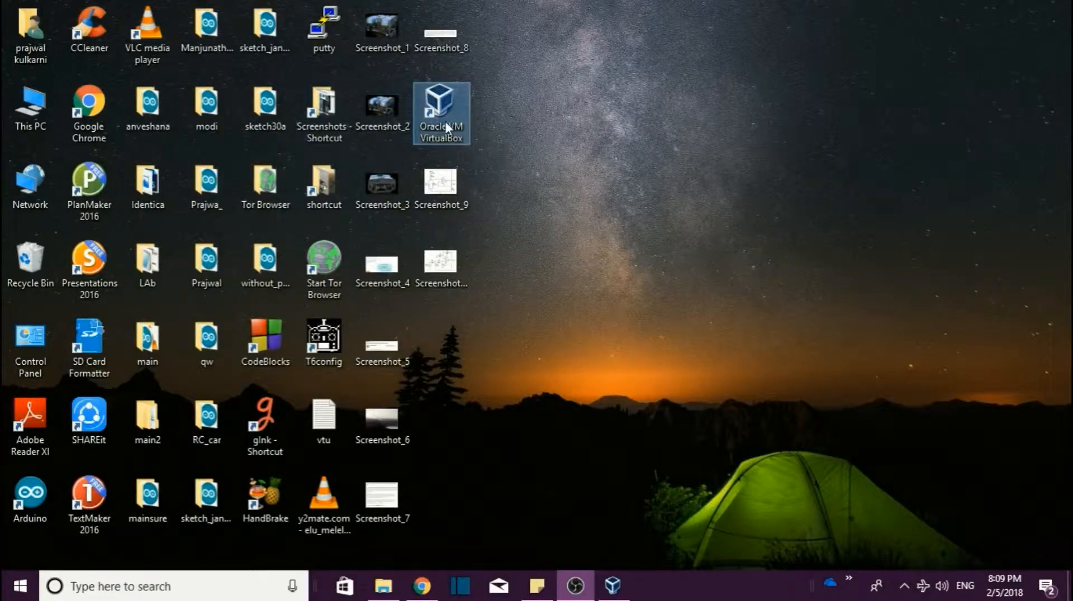
mouse_move(620, 221)
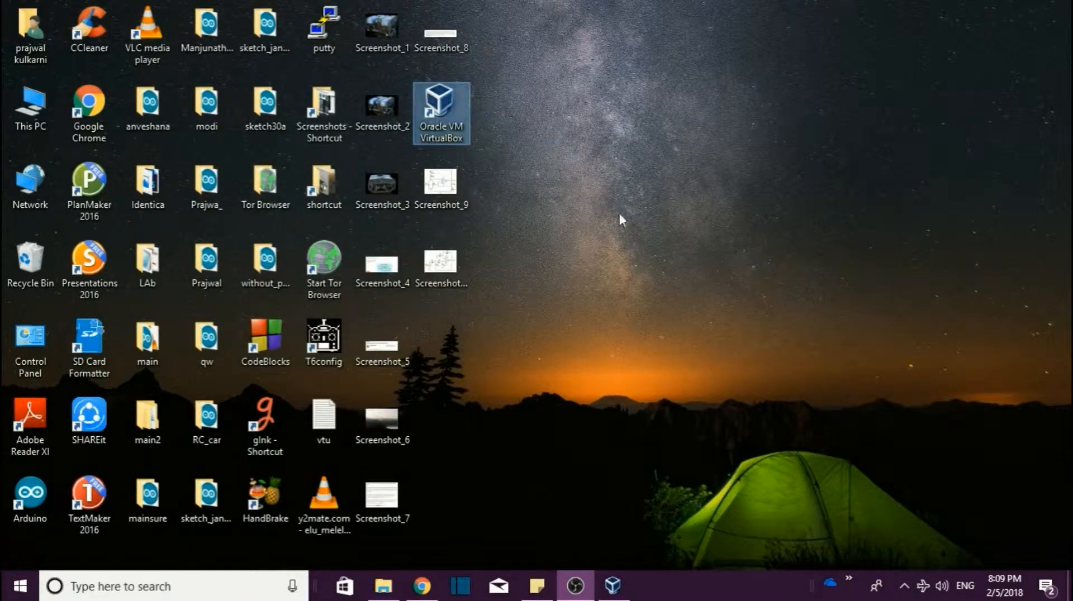
Step: Launch Oracle VM VirtualBox from its desktop shortcut to show the empty Manager
double_click(441, 104)
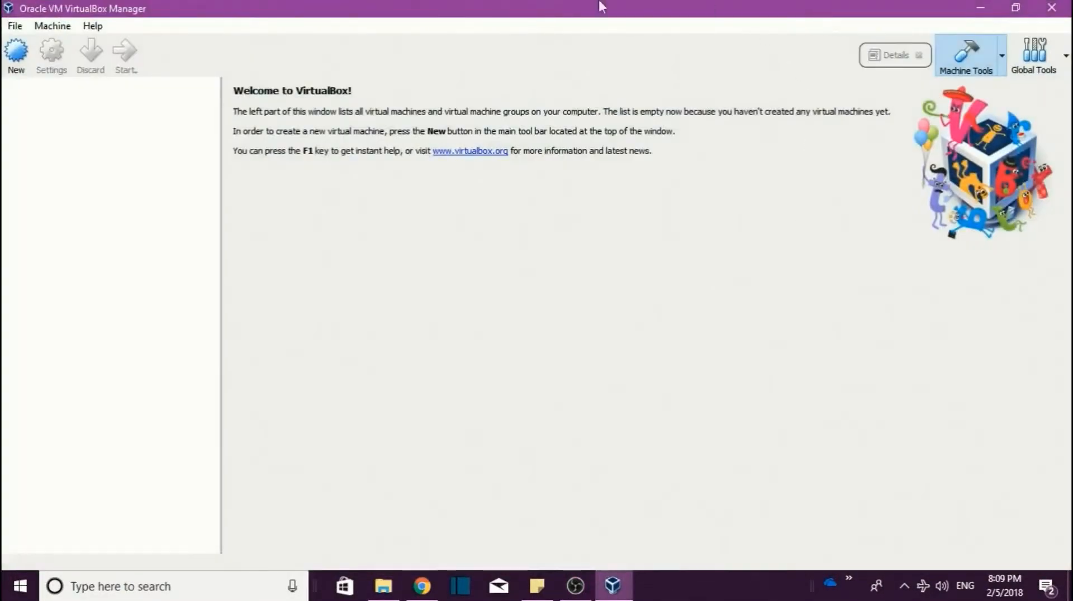
mouse_move(458, 316)
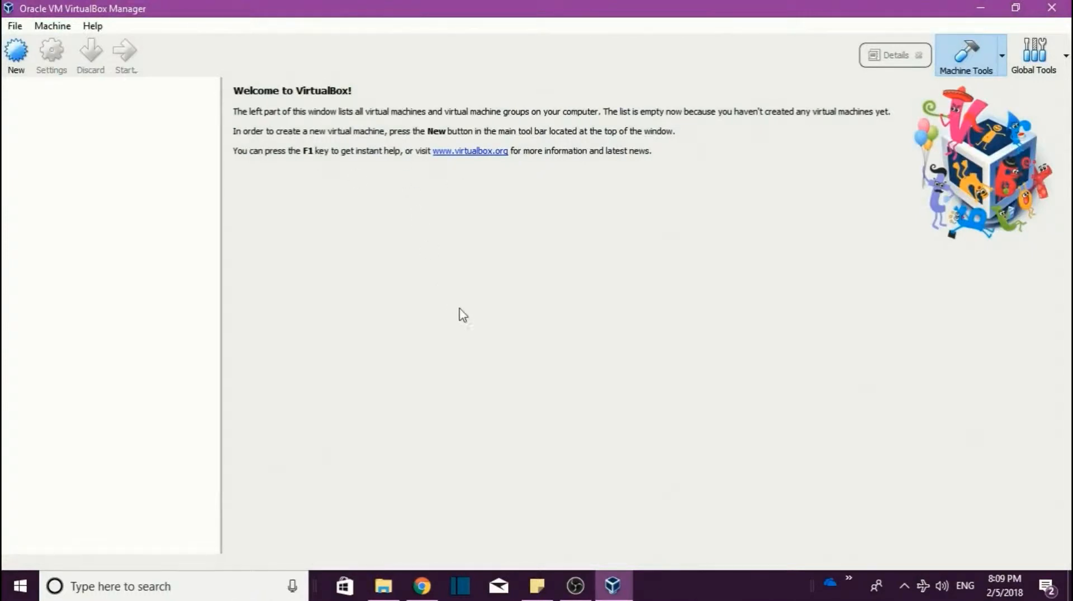
mouse_move(458, 305)
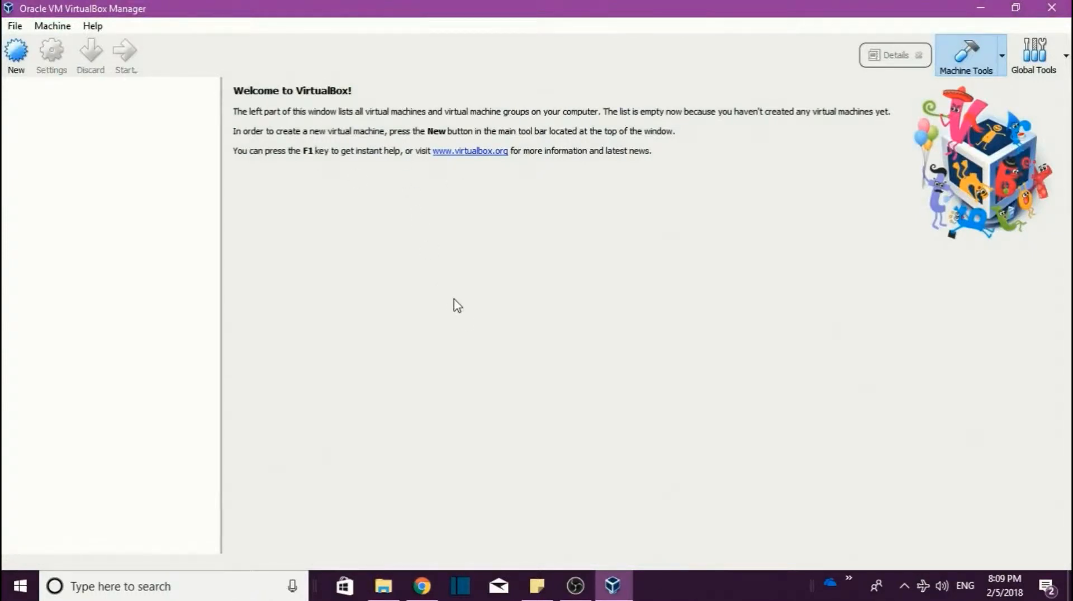
mouse_move(587, 350)
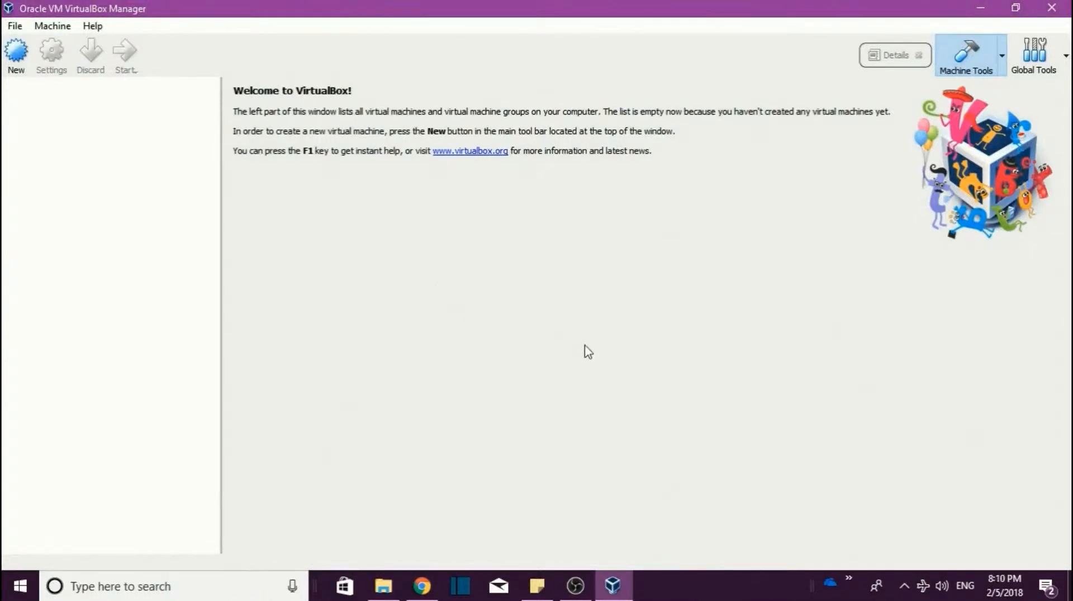
mouse_move(420, 464)
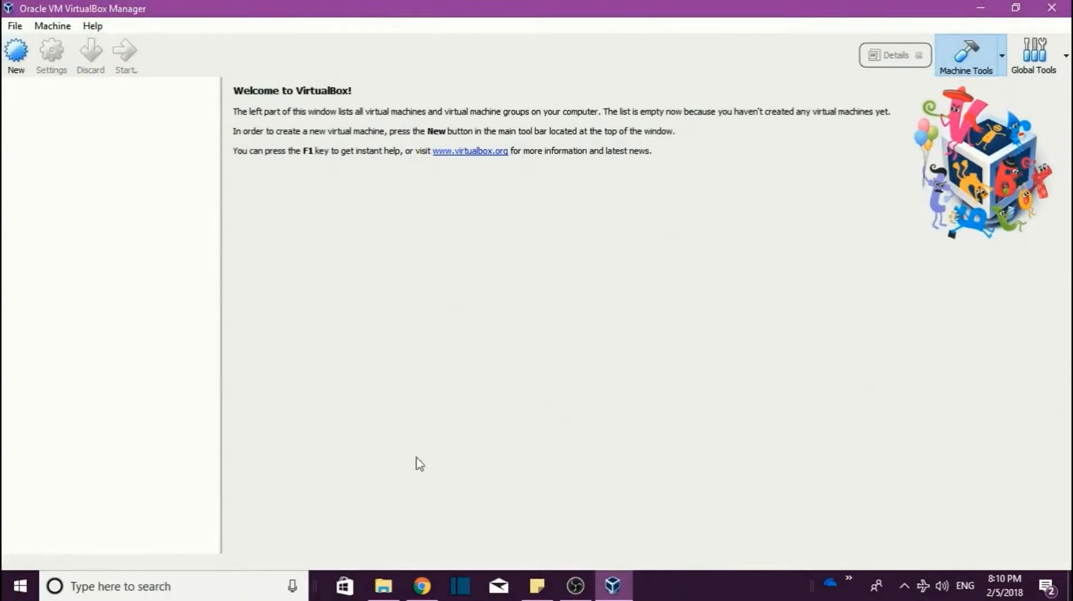
Step: Compare the Ubuntu and Fedora download tabs in Chrome, ending on the Ubuntu 17.10.1 page
left_click(421, 586)
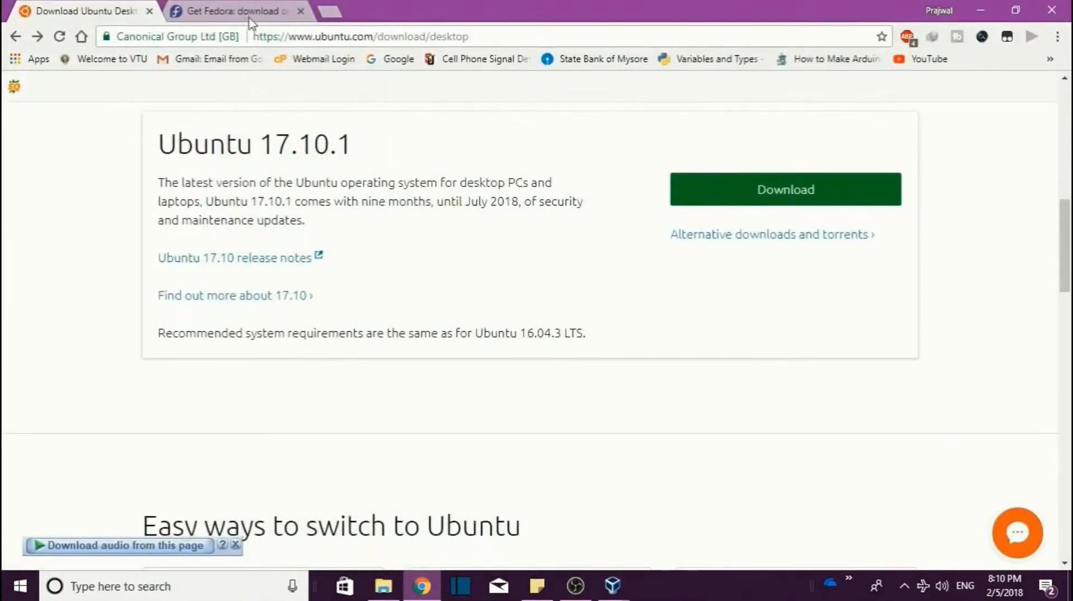
left_click(233, 11)
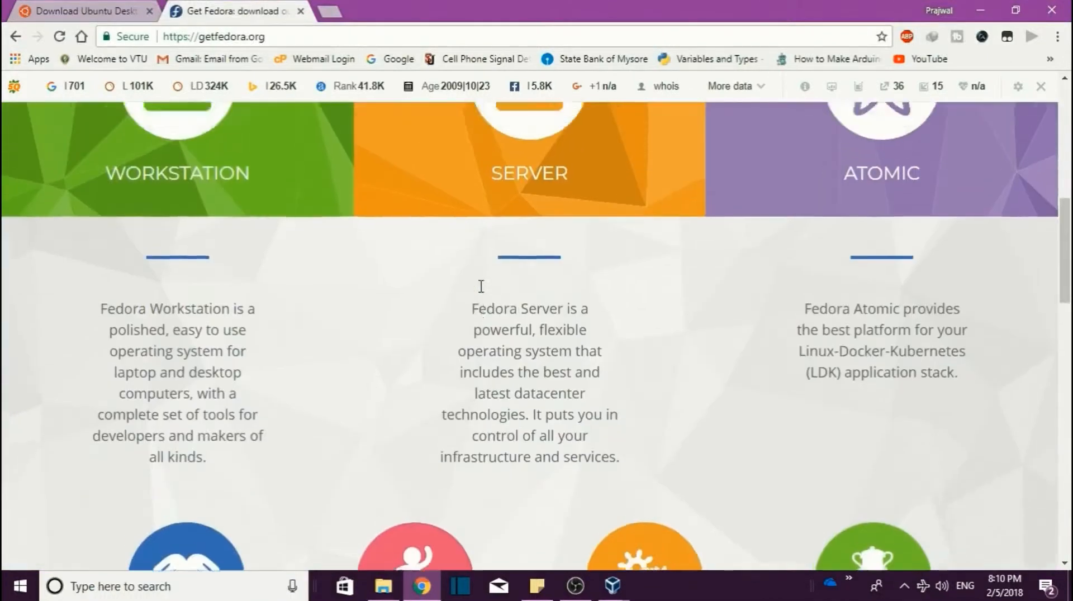
left_click(83, 11)
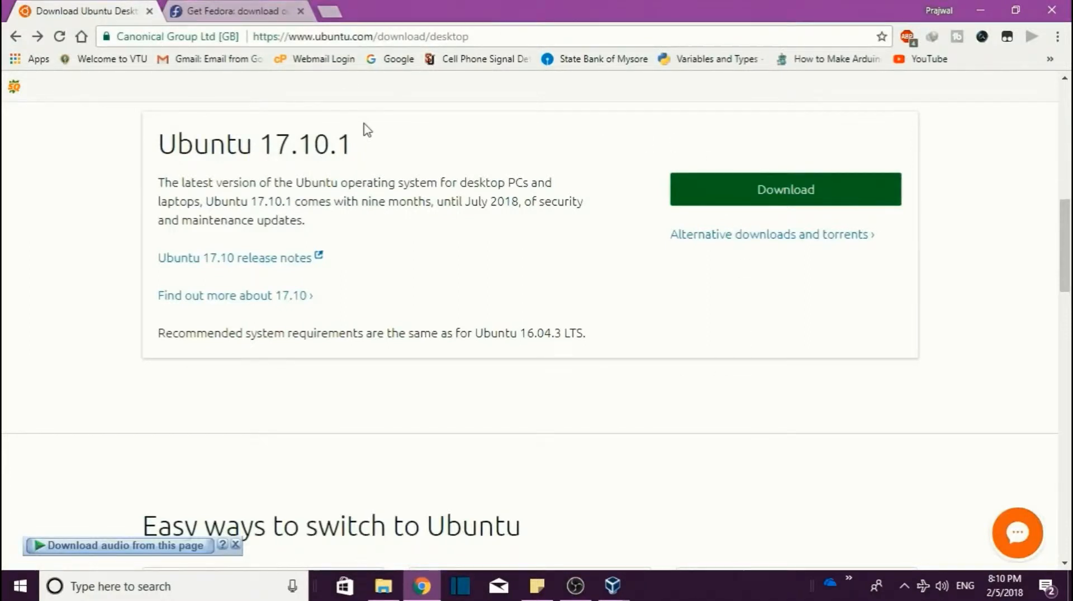
mouse_move(464, 189)
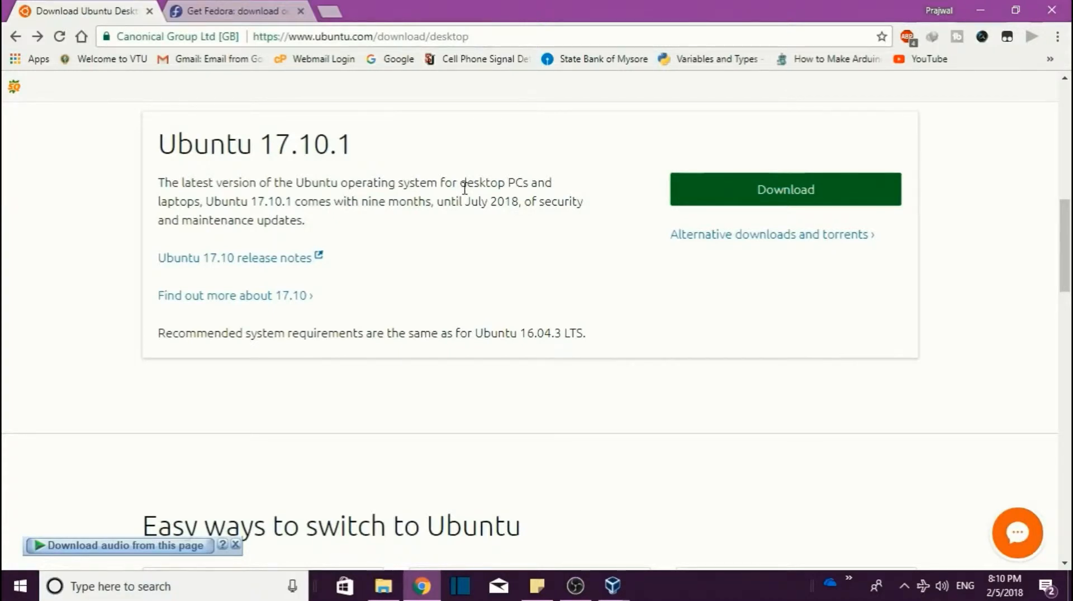
left_click(232, 12)
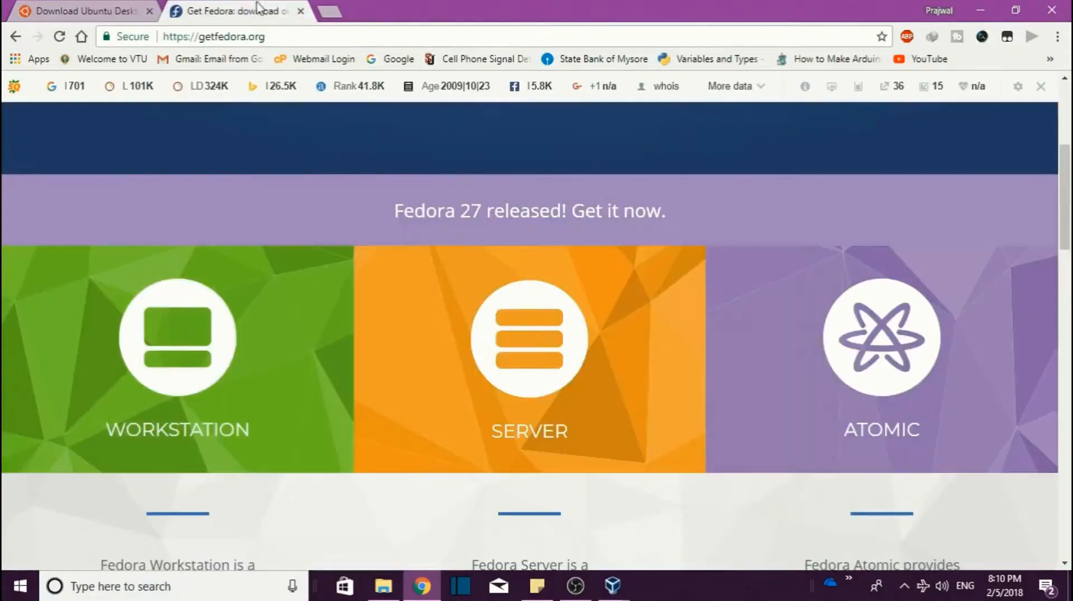
mouse_move(877, 220)
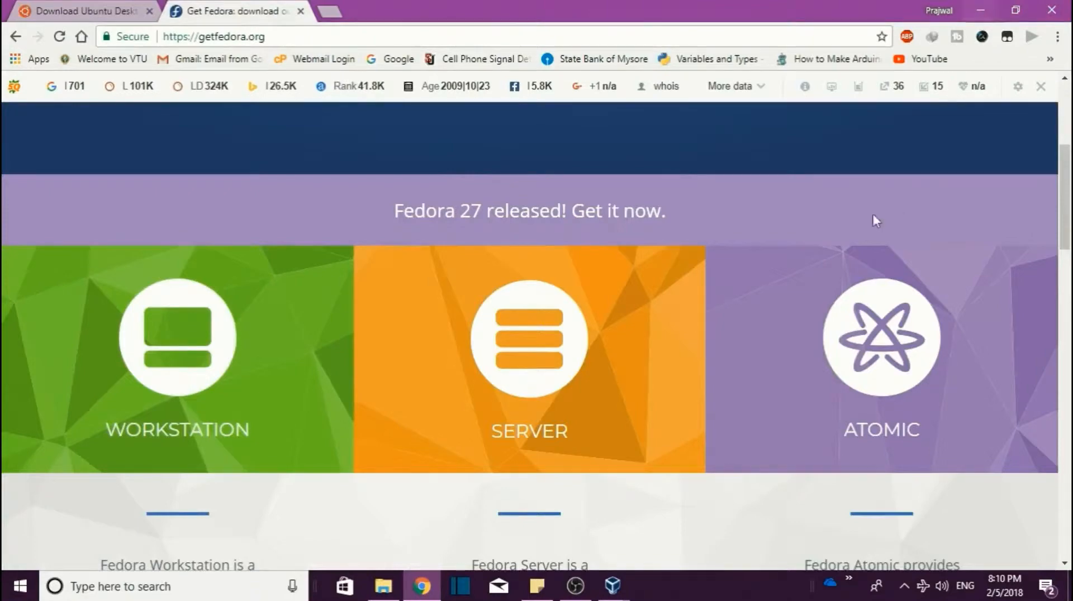
scroll("up", 3)
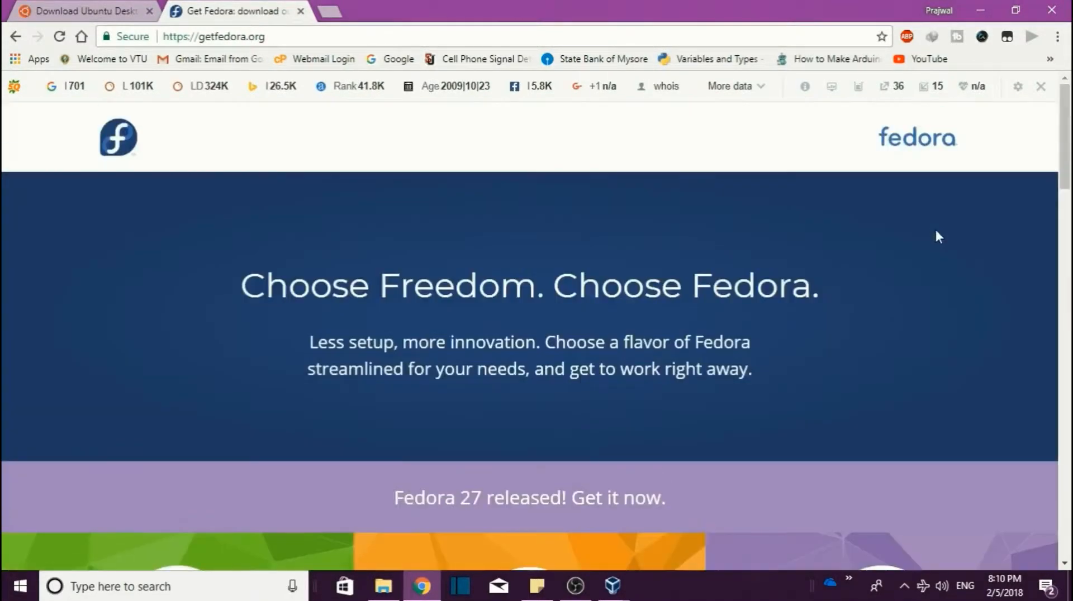
left_click(82, 11)
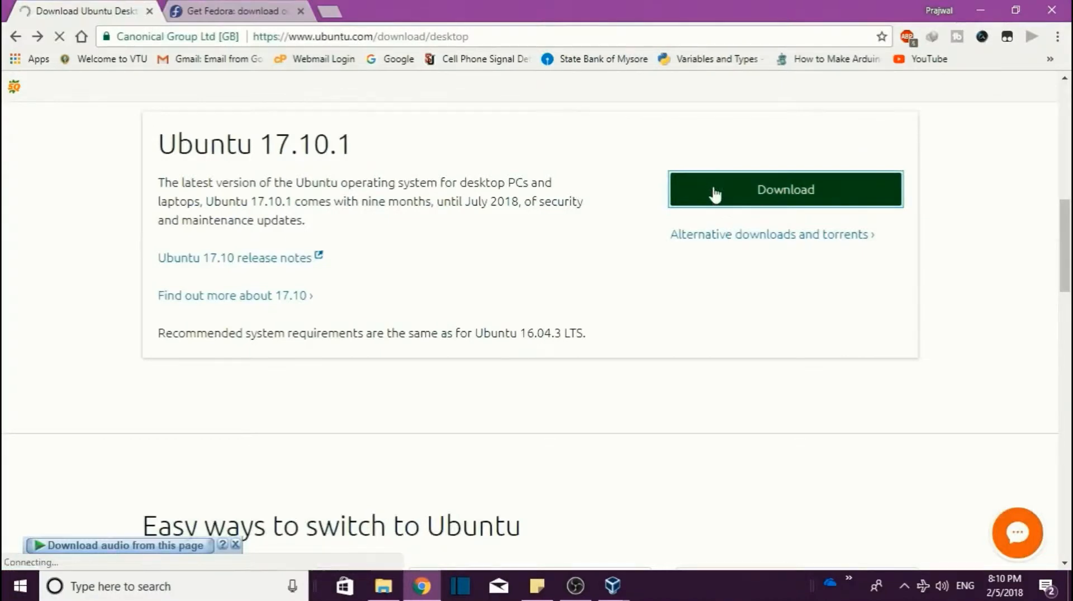
Step: Skip Ubuntu's contribution page and request the 1.39 GB Ubuntu 17.10.1 desktop ISO
left_click(784, 189)
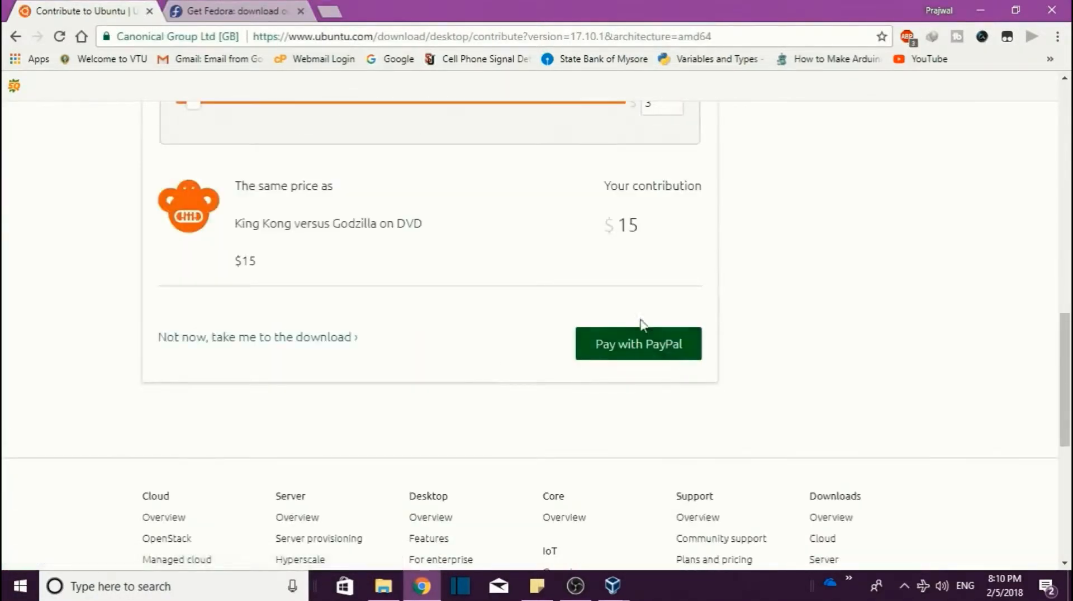
scroll("up", 3)
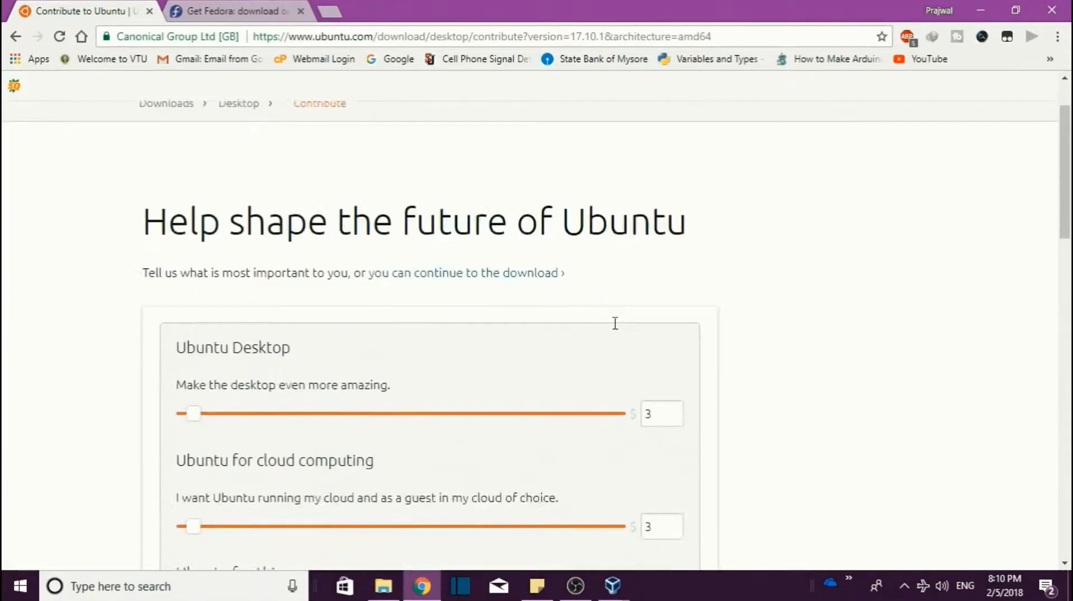
scroll("down", 3)
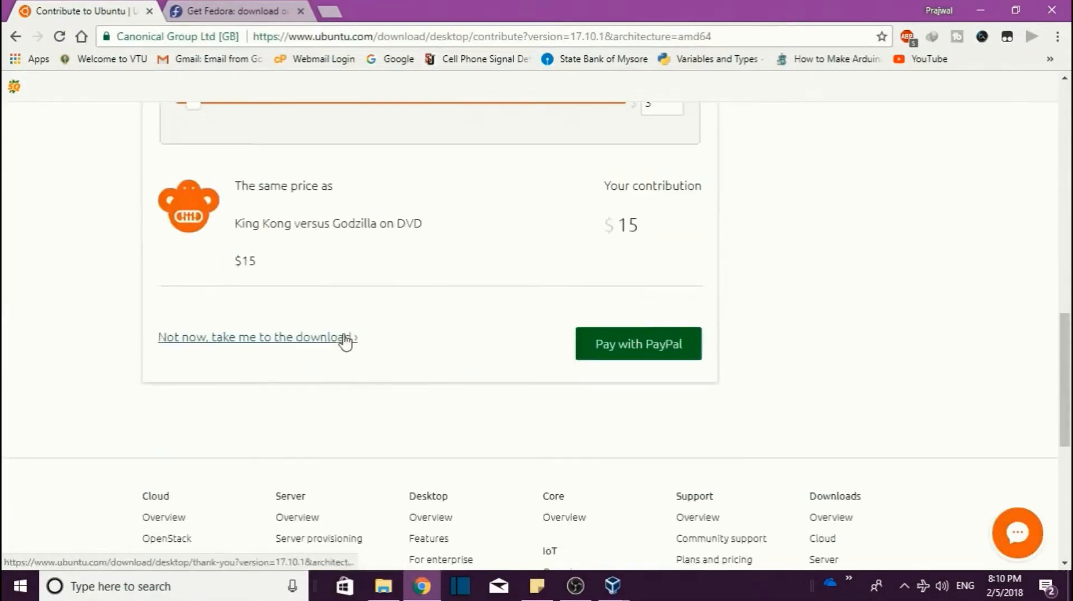
mouse_move(305, 344)
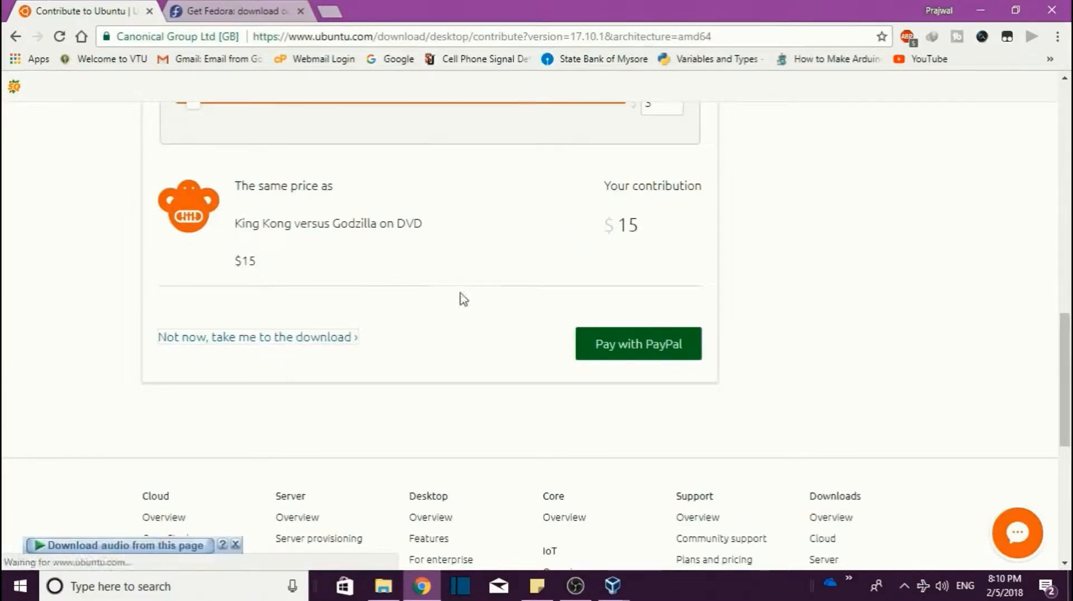
left_click(257, 336)
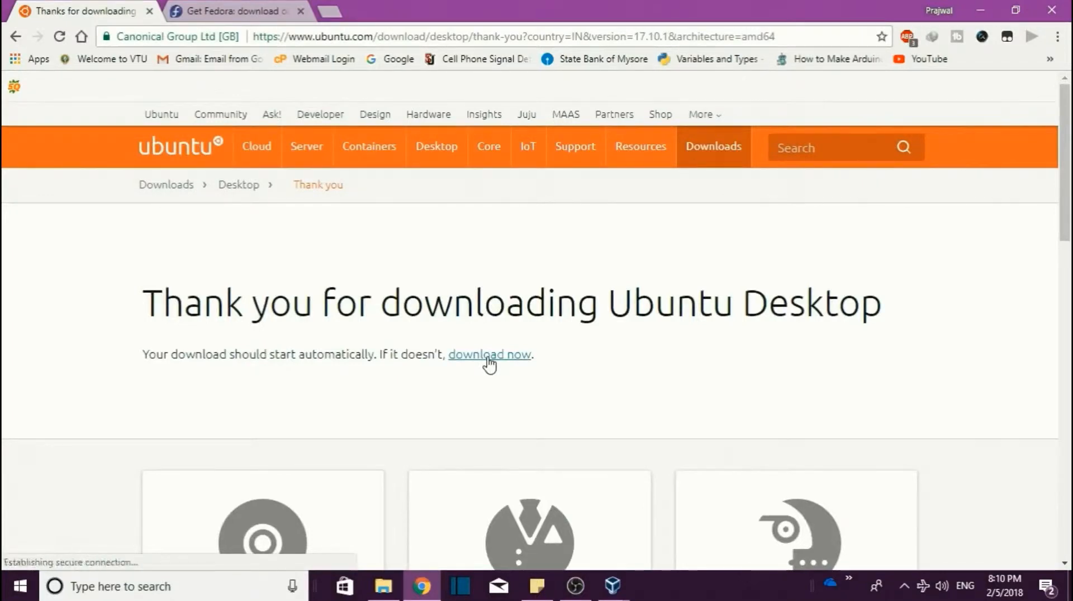
left_click(488, 355)
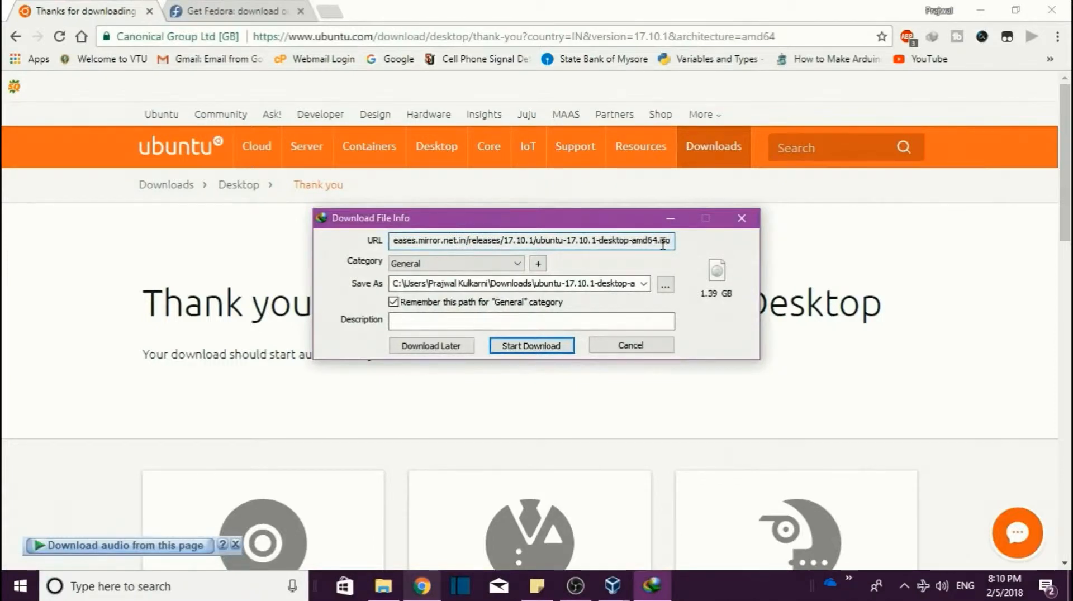
Step: Inspect the download URL, then cancel the Ubuntu 17.10.1 ISO download prompt
double_click(651, 240)
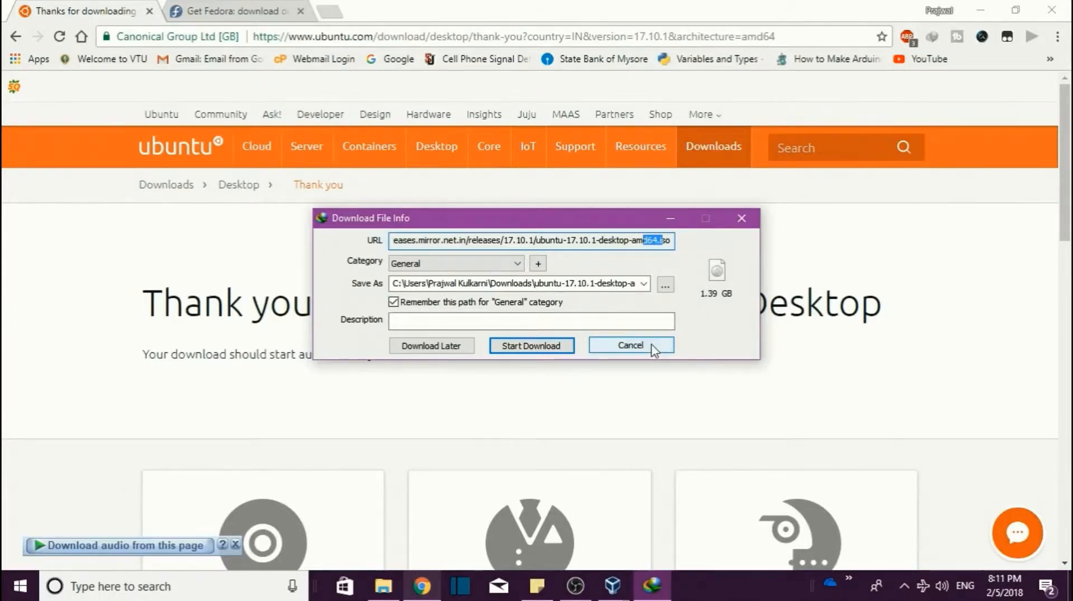
left_click(629, 345)
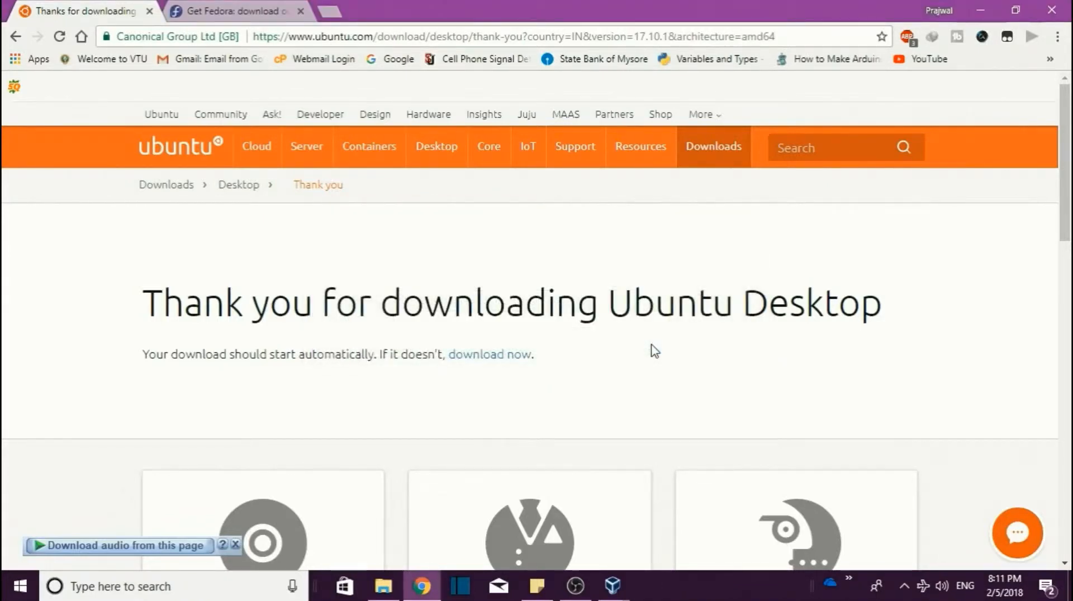
mouse_move(518, 245)
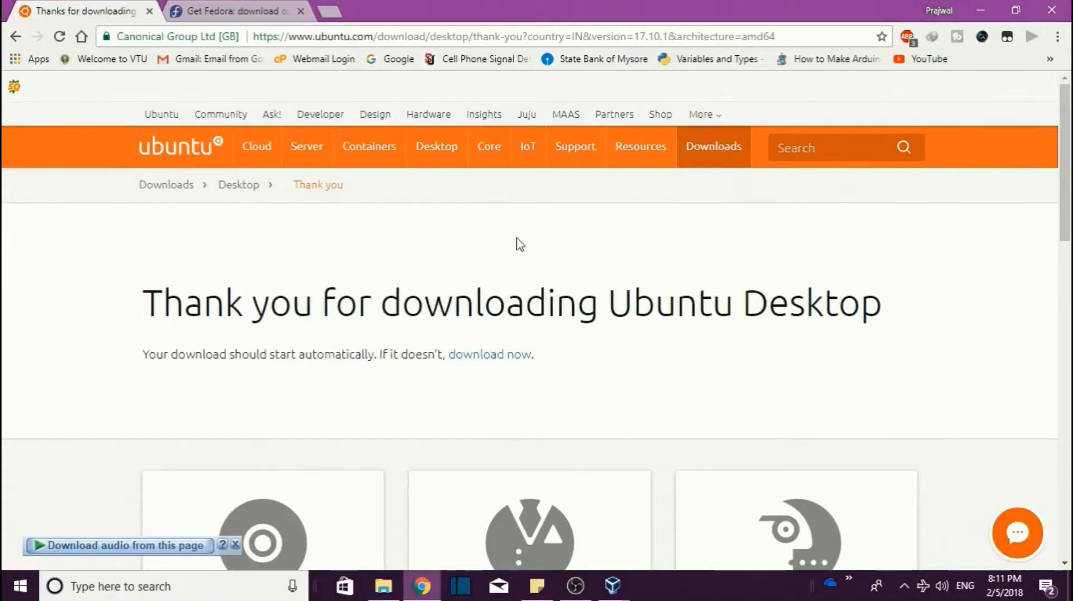
mouse_move(661, 307)
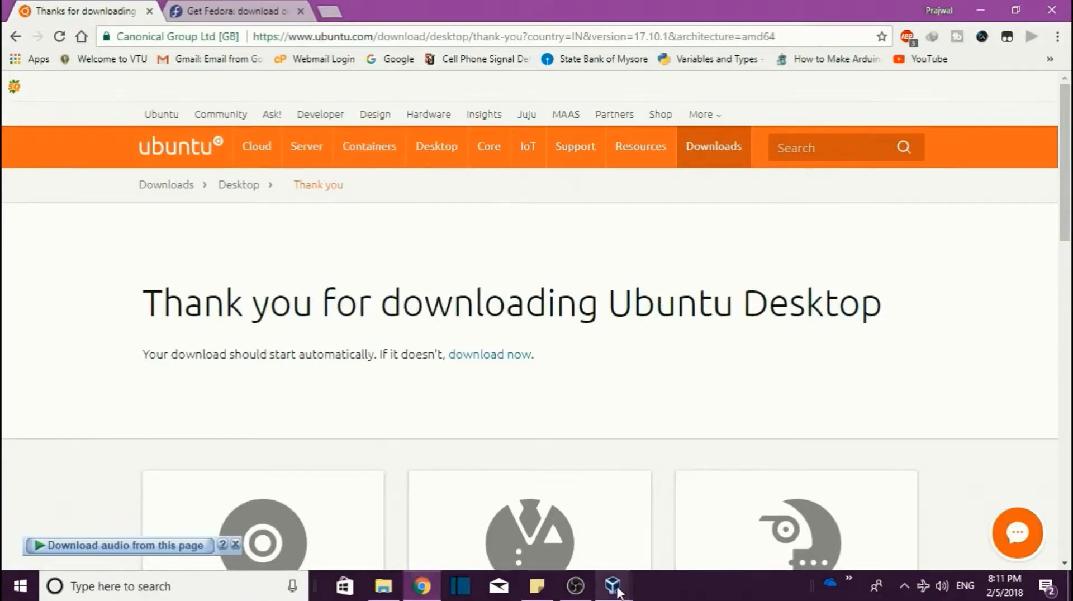
mouse_move(612, 586)
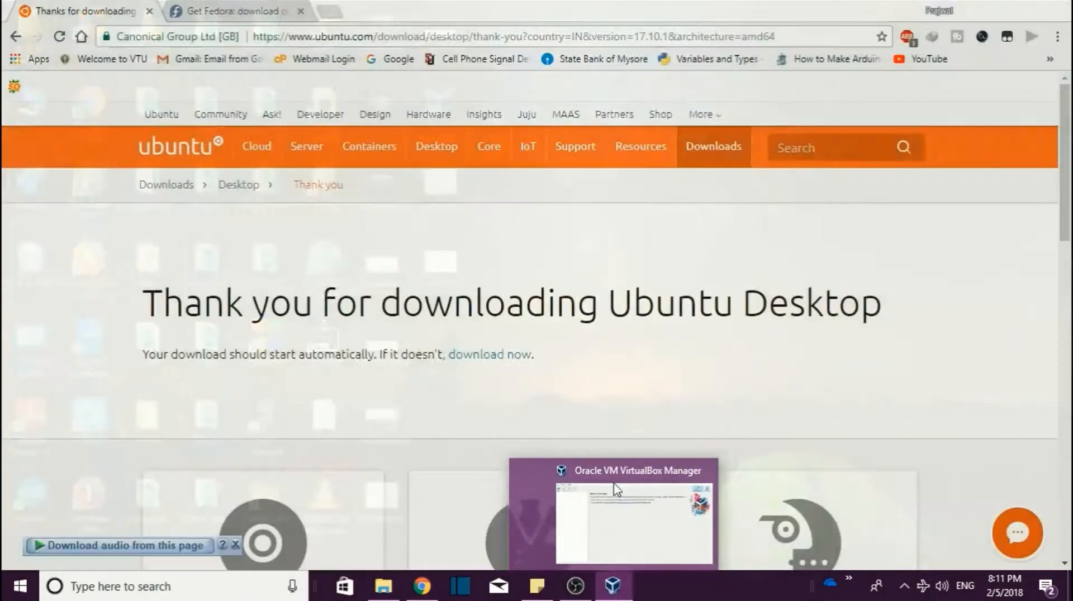
Step: Start a new virtual machine named 'ex' with type Linux and version Ubuntu (64-bit)
left_click(633, 519)
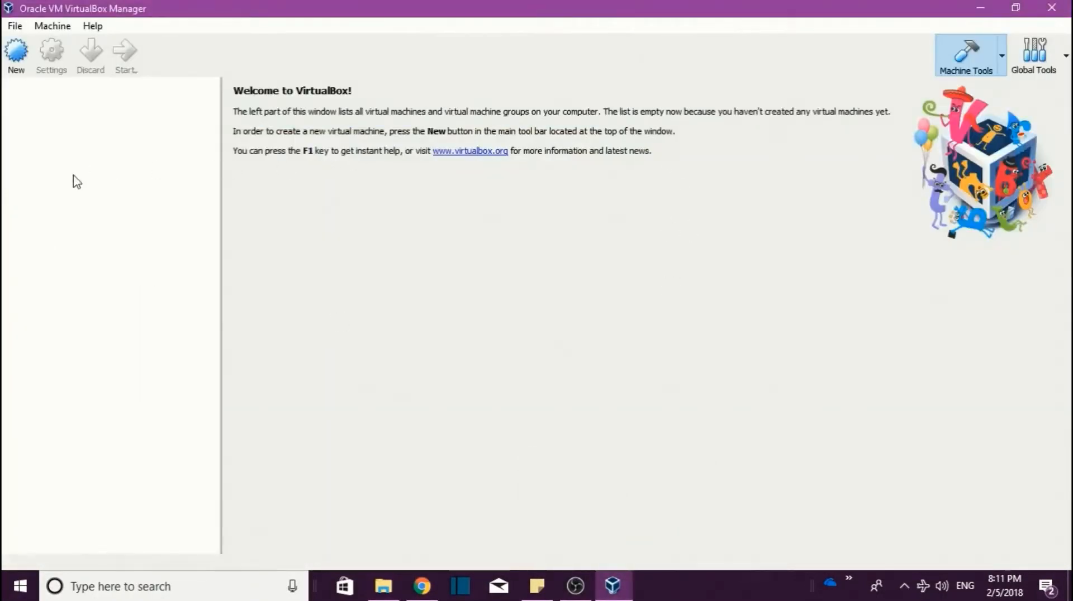
left_click(15, 55)
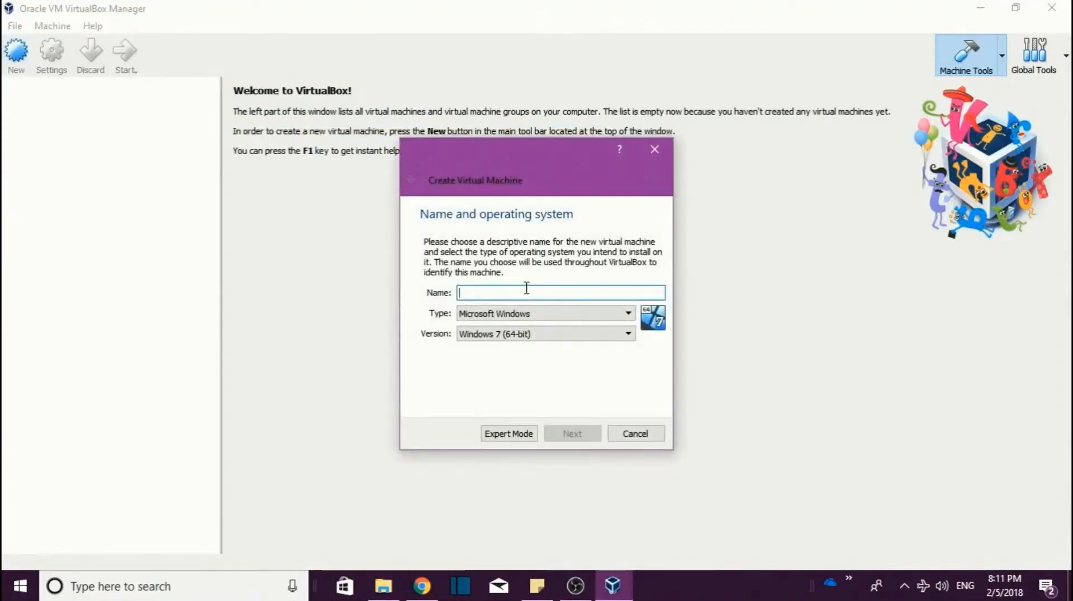
type("oss")
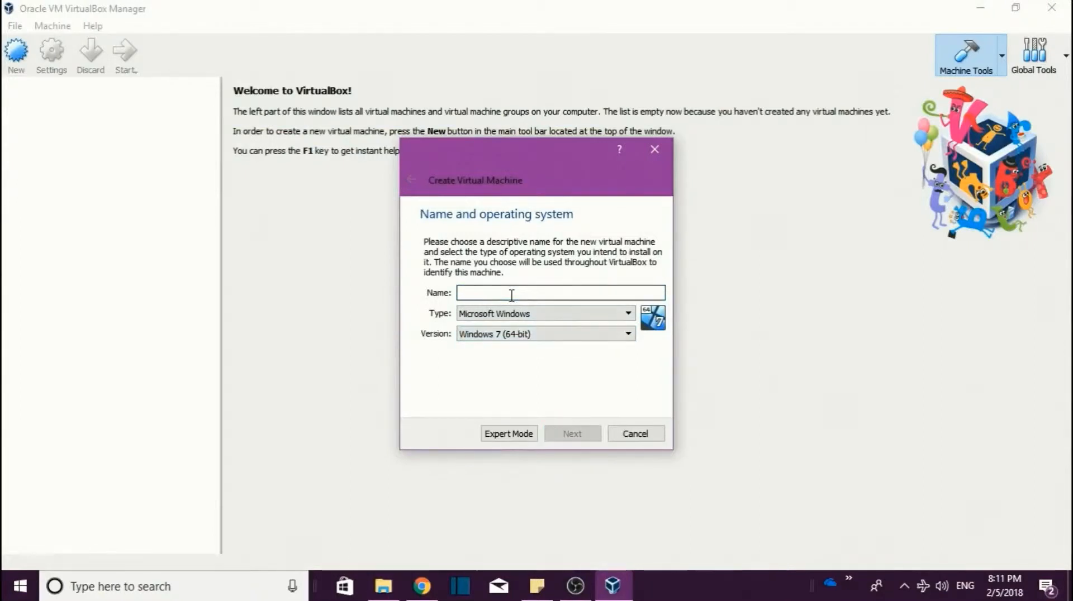
type("ex")
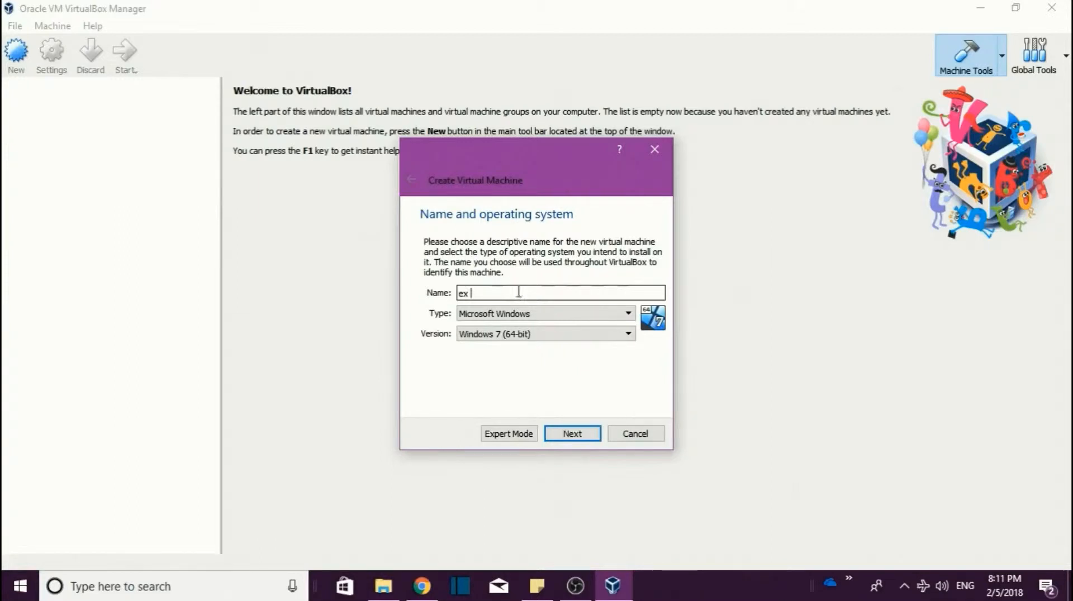
left_click(626, 313)
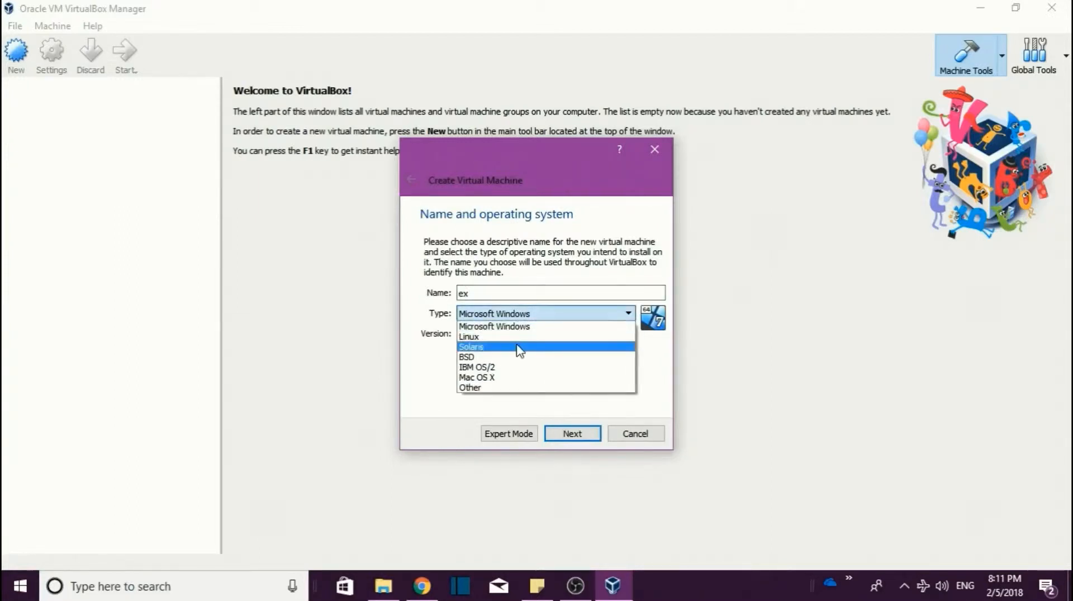
left_click(469, 337)
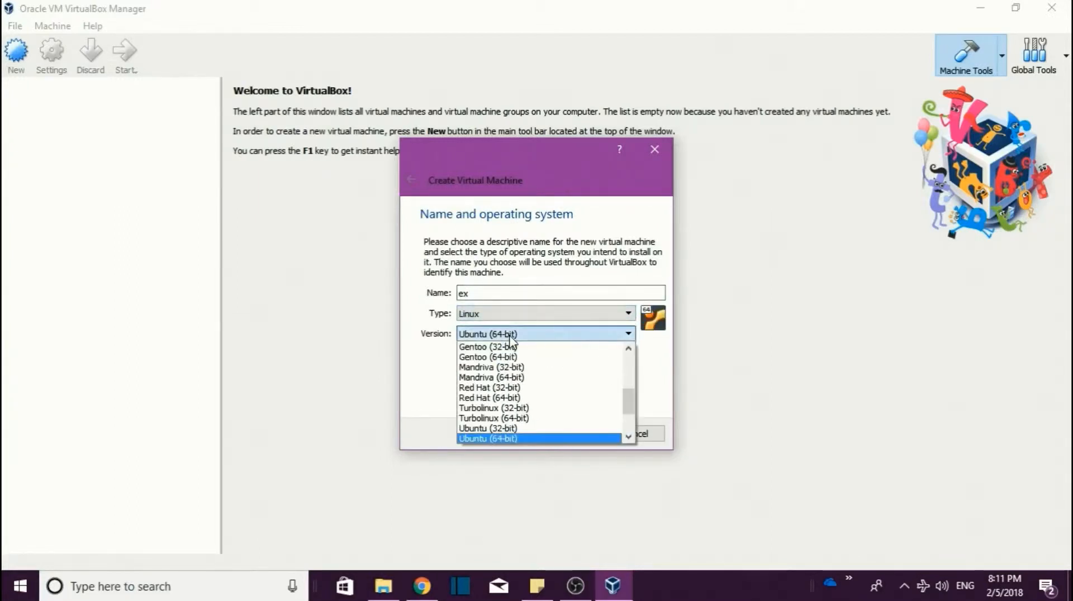
mouse_move(506, 442)
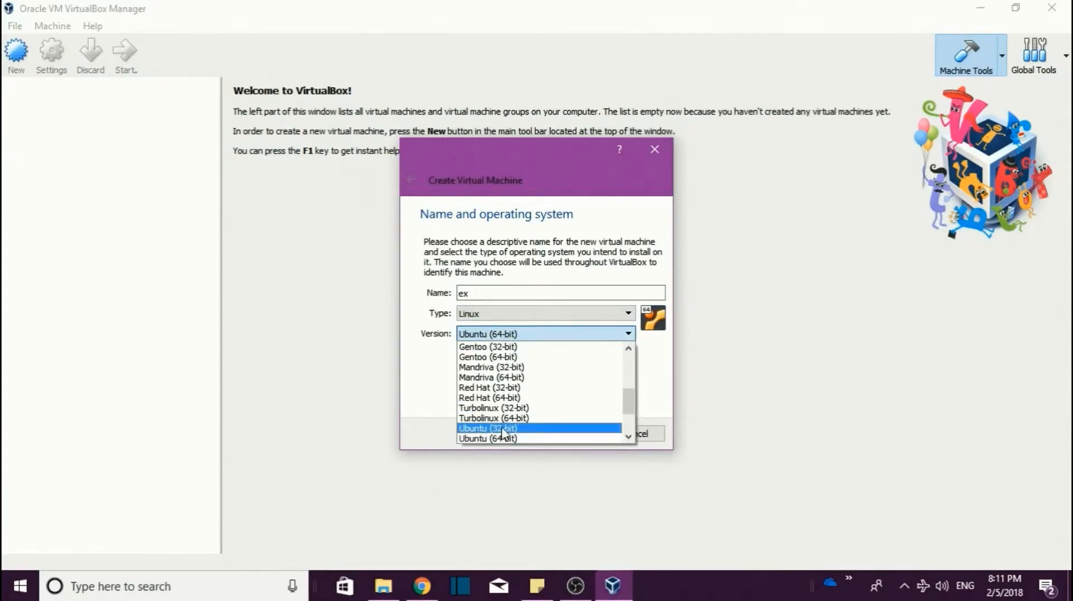
left_click(487, 438)
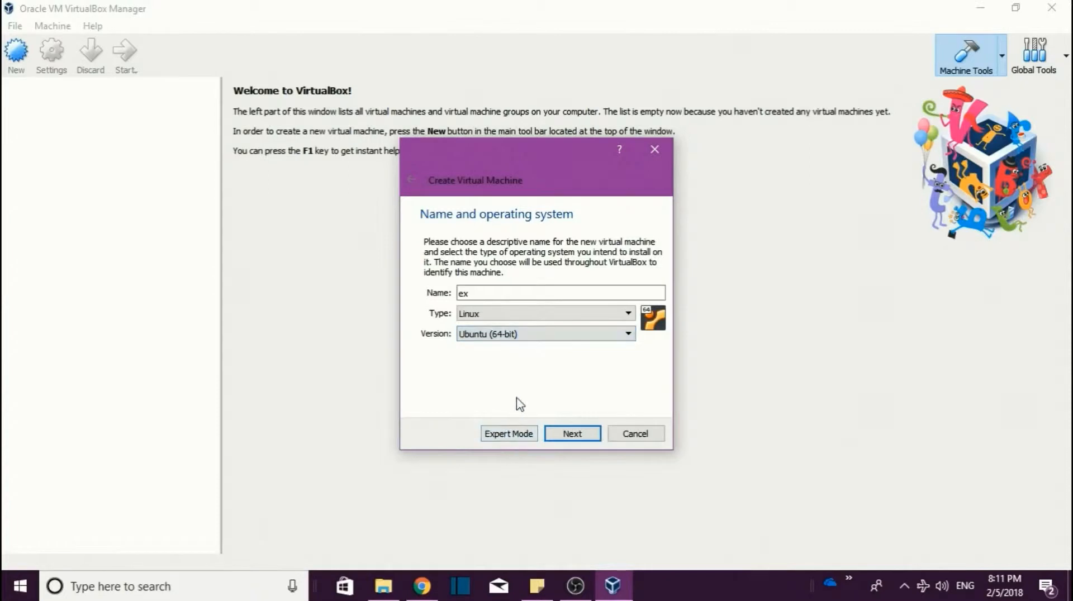
Step: Advance to the memory step, keeping the recommended 1024 MB of RAM
left_click(571, 433)
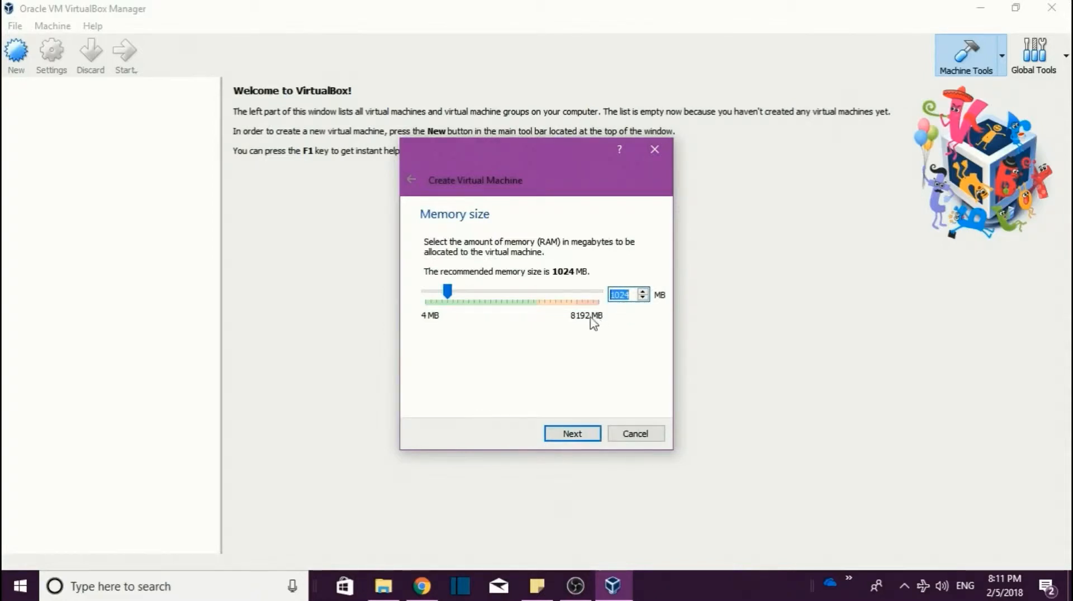
mouse_move(575, 350)
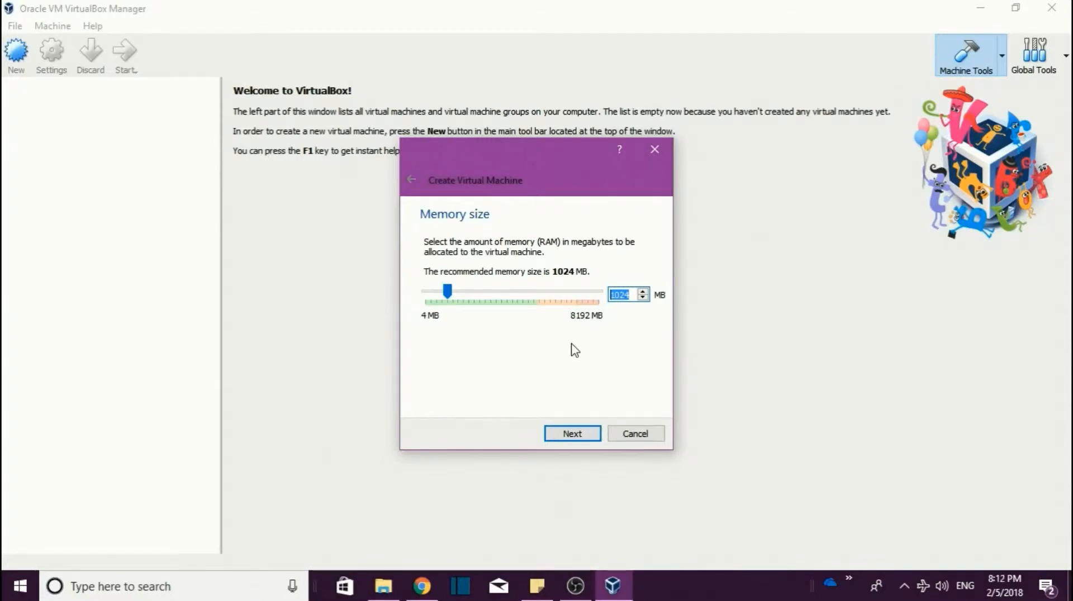
mouse_move(479, 320)
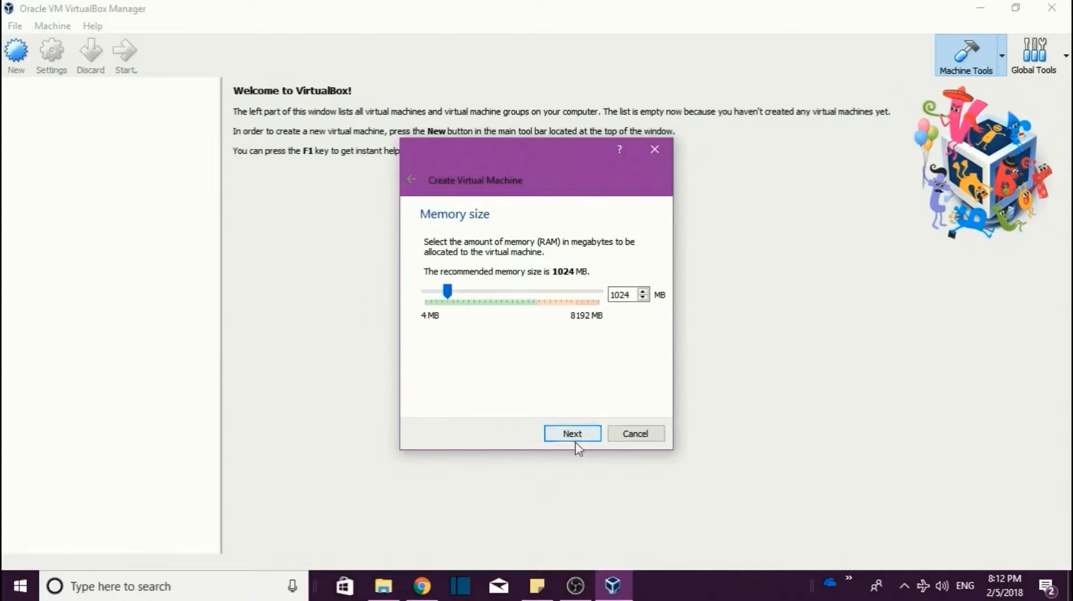
Step: Create a dynamically allocated 10 GB VDI hard disk to finish machine ex
left_click(571, 433)
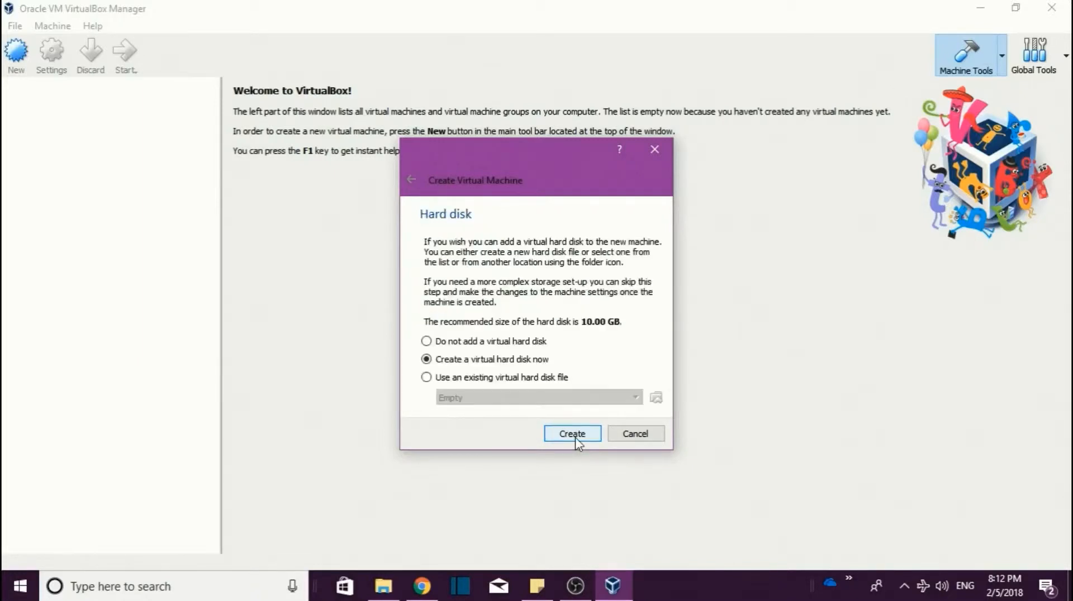
mouse_move(557, 362)
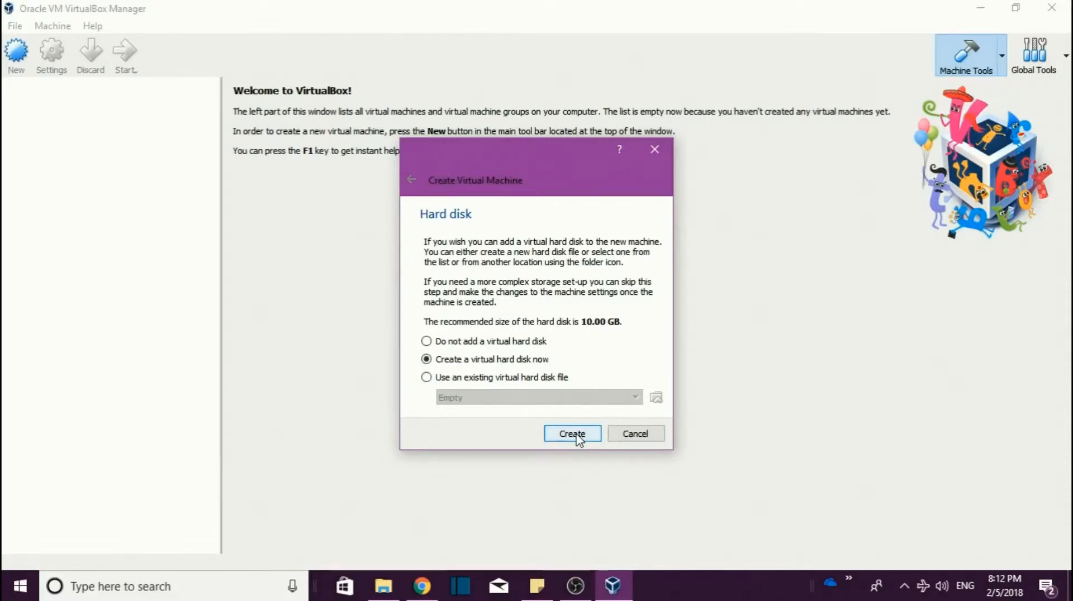
left_click(572, 433)
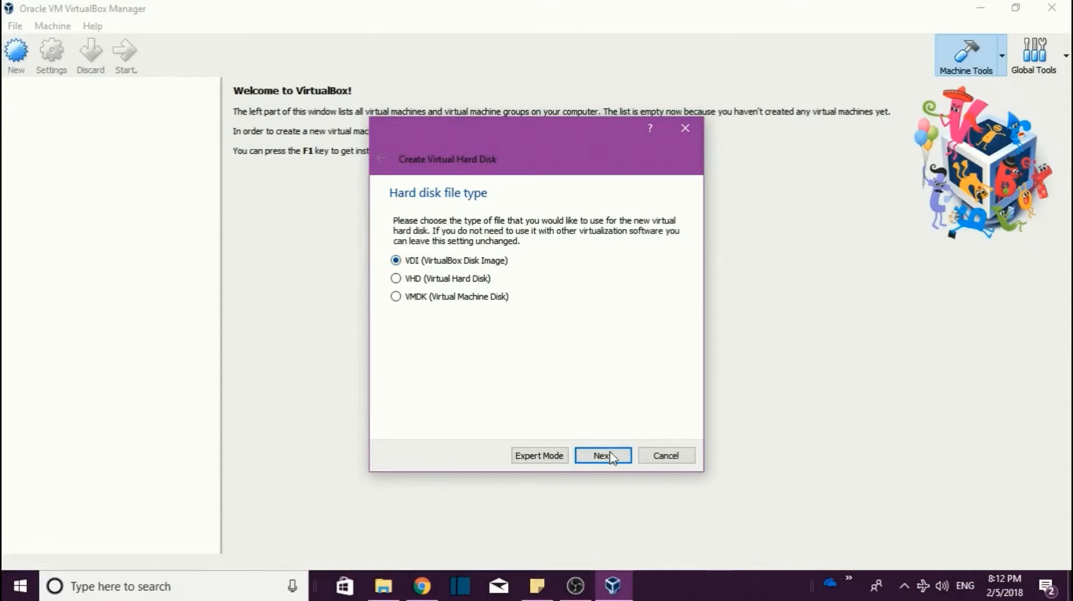
mouse_move(423, 273)
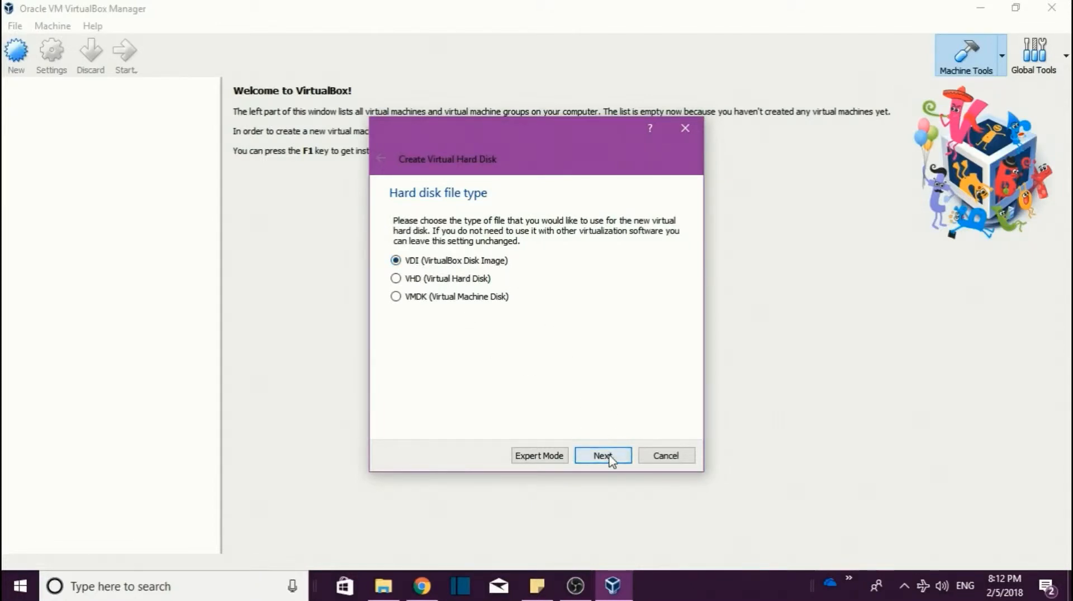
left_click(602, 455)
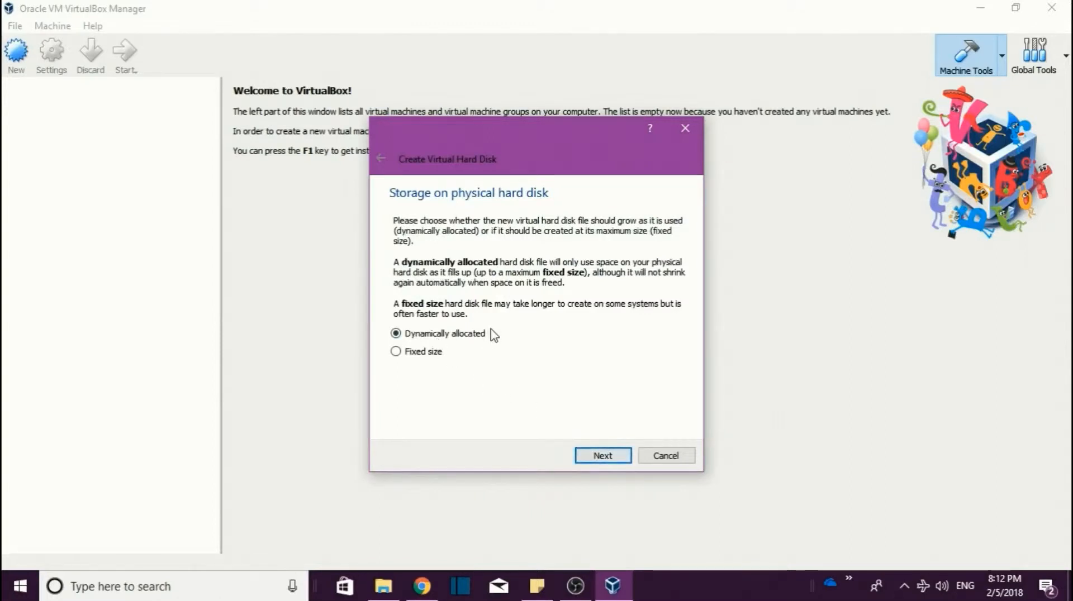
left_click(601, 456)
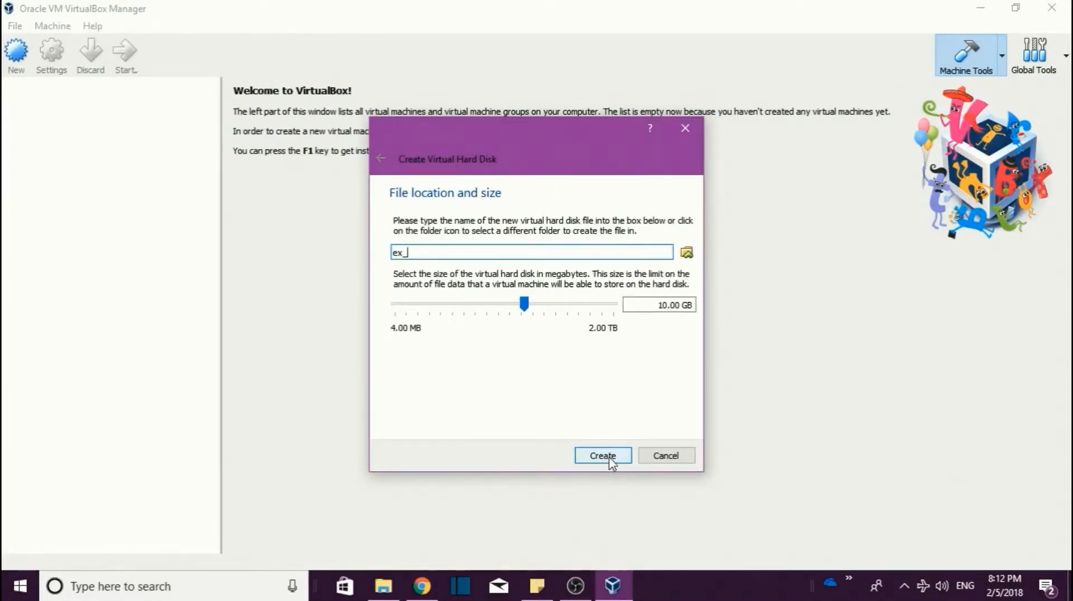
left_click(602, 455)
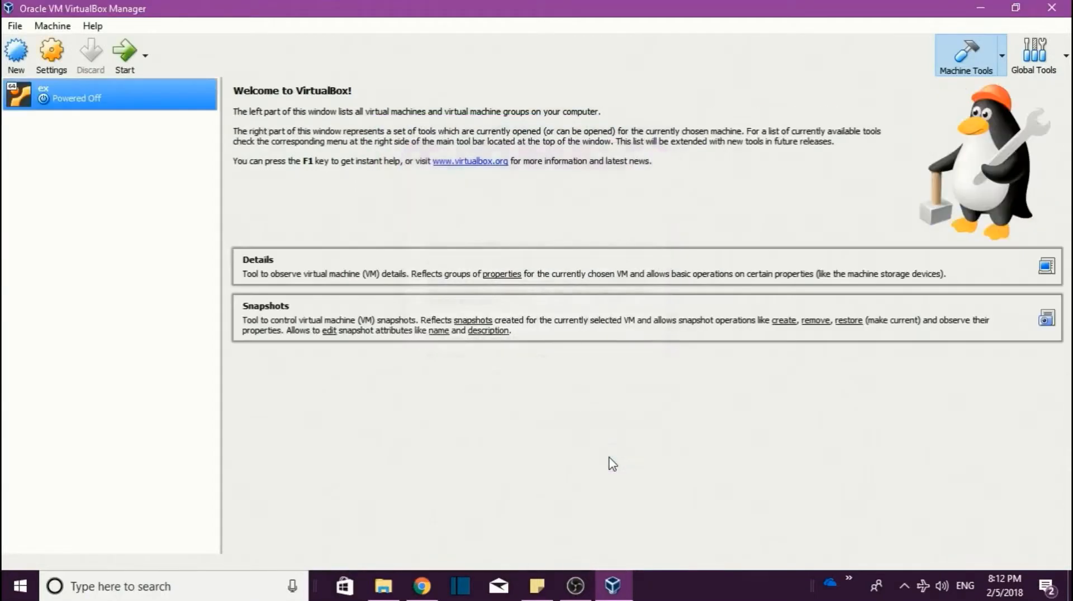
mouse_move(509, 250)
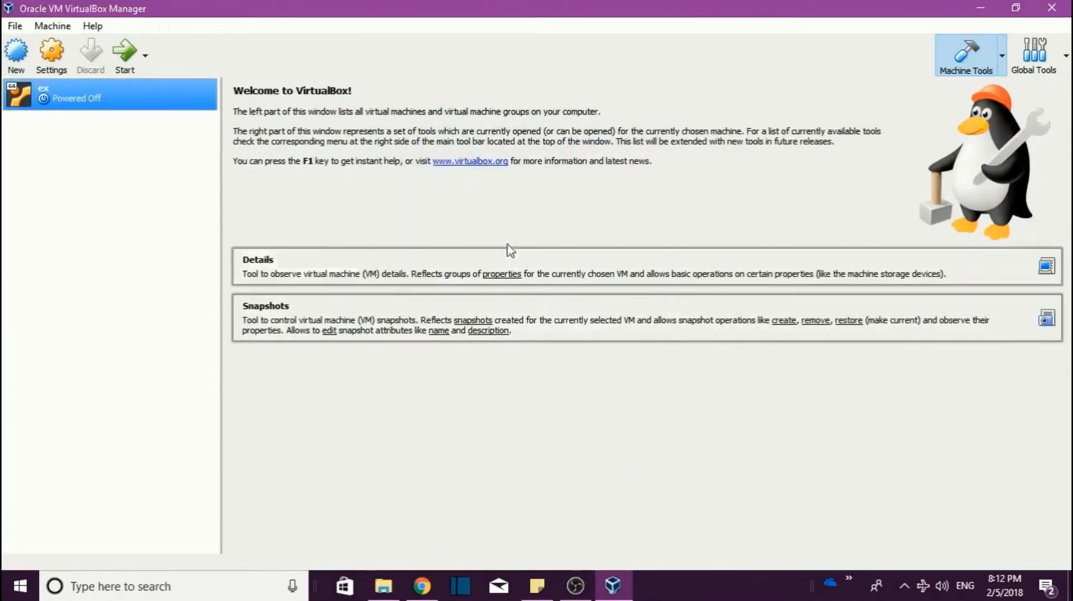
mouse_move(3, 193)
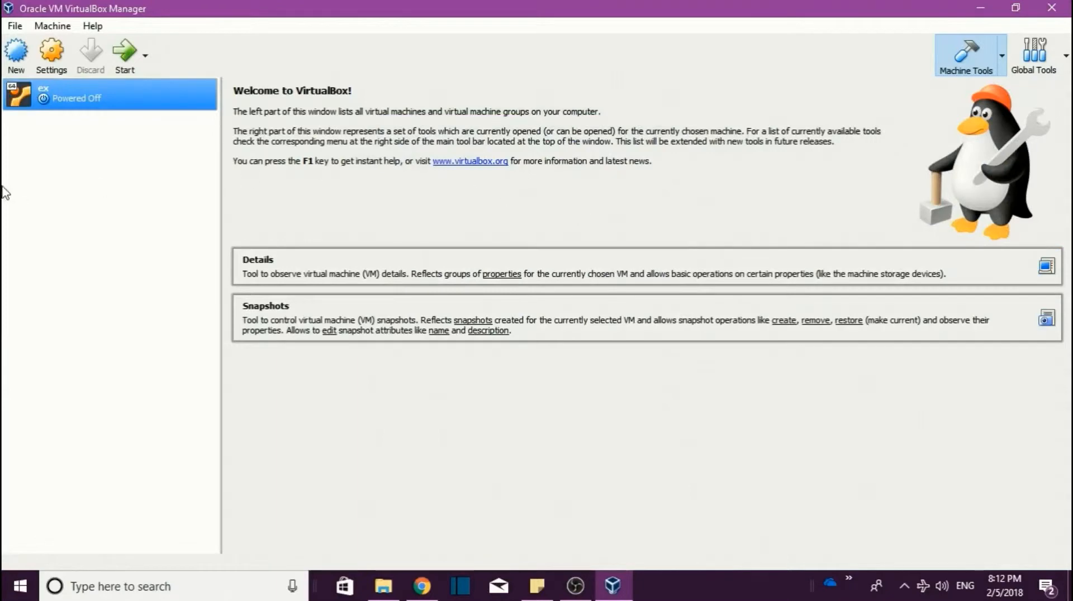
right_click(109, 95)
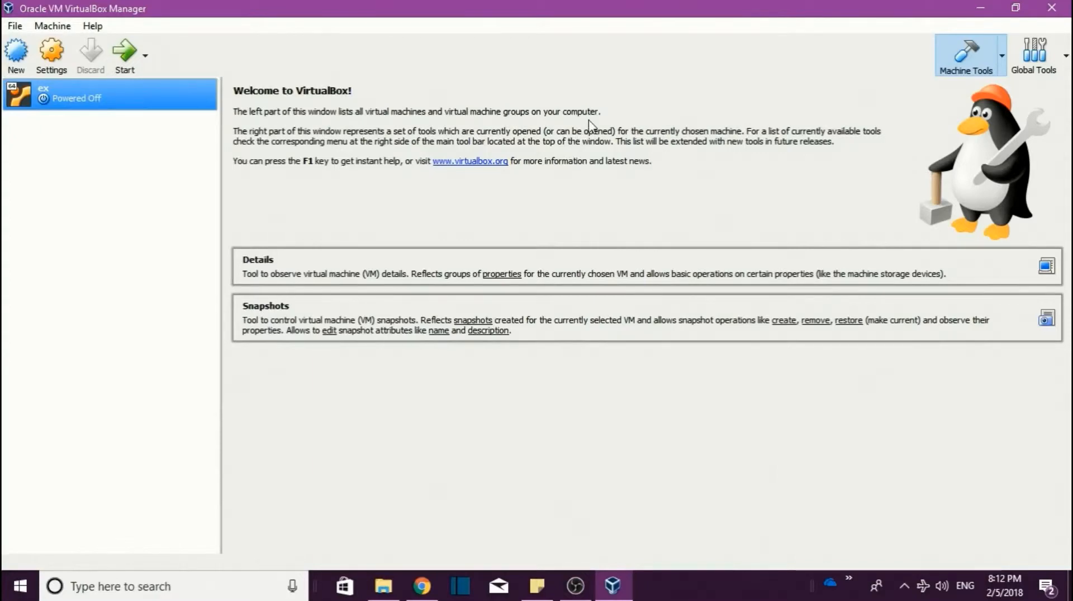
left_click(51, 55)
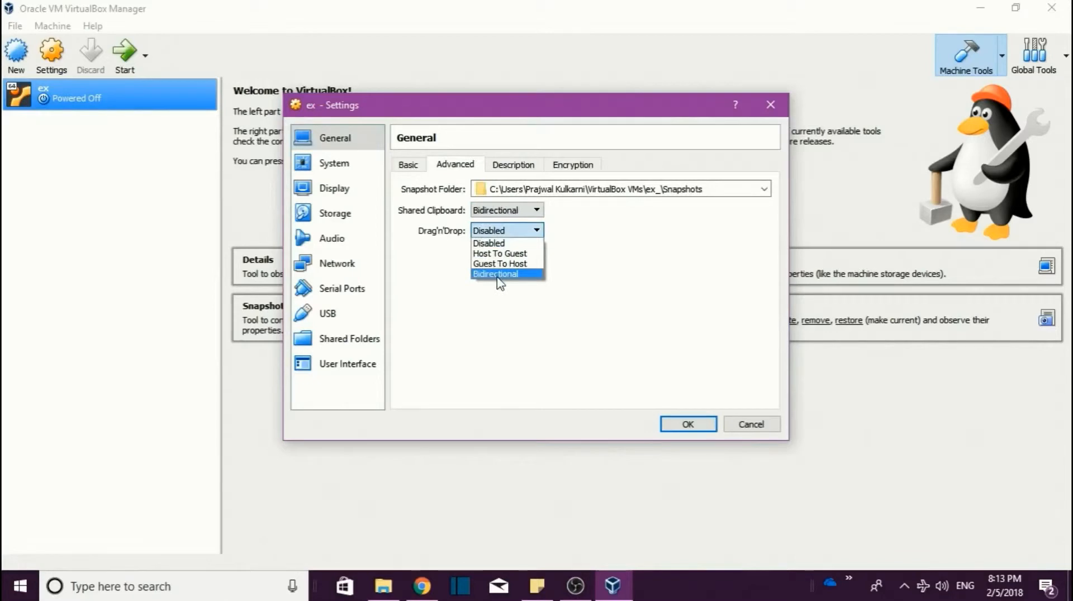
Step: Set Drag'n'Drop to Bidirectional, then review the System, Display and Storage pages
left_click(494, 273)
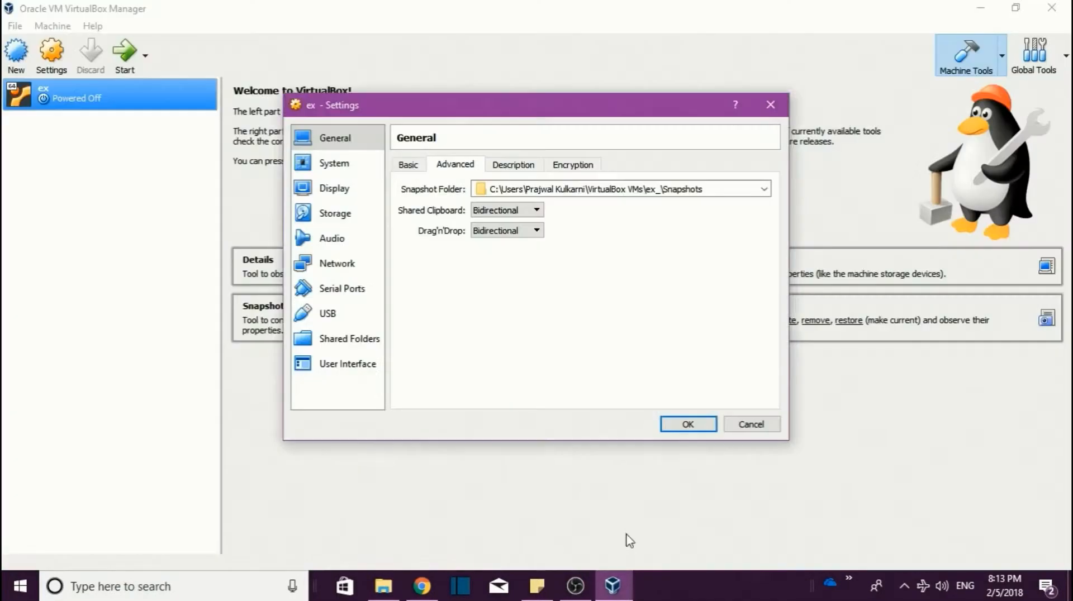
left_click(512, 165)
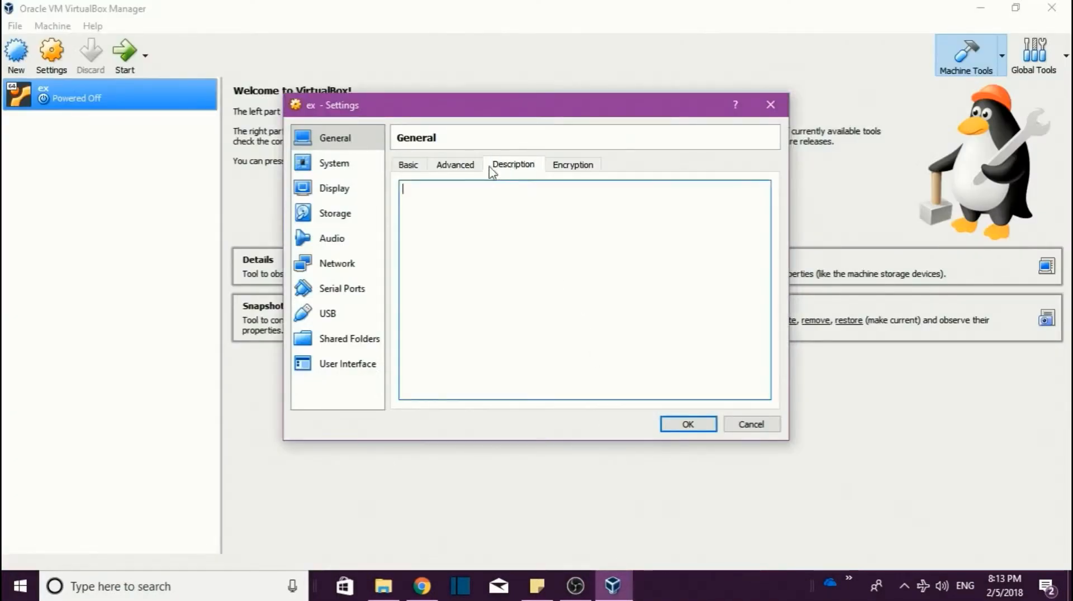
left_click(455, 164)
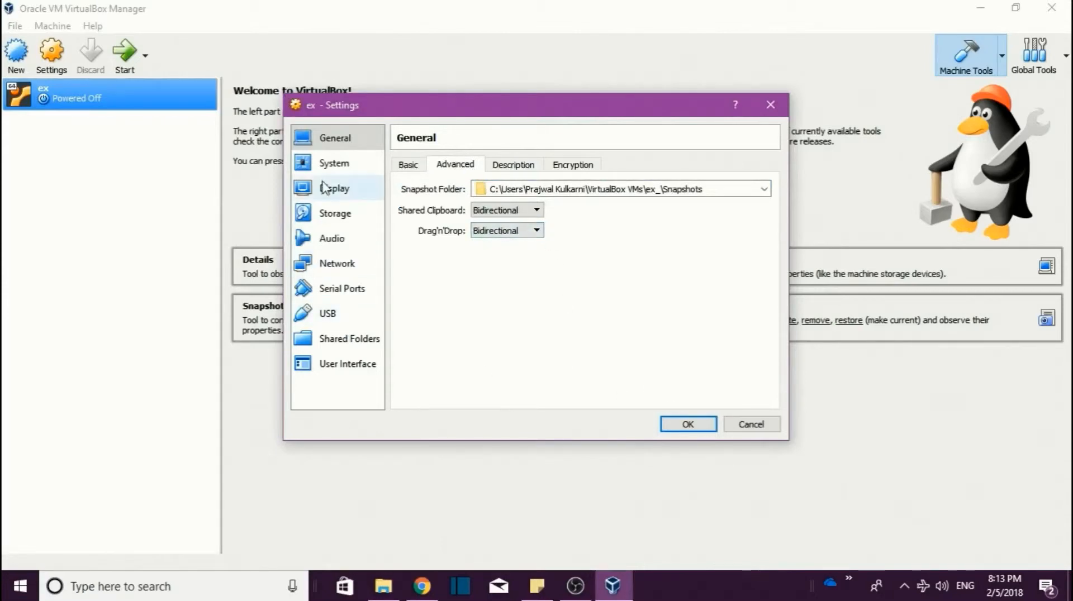
left_click(333, 162)
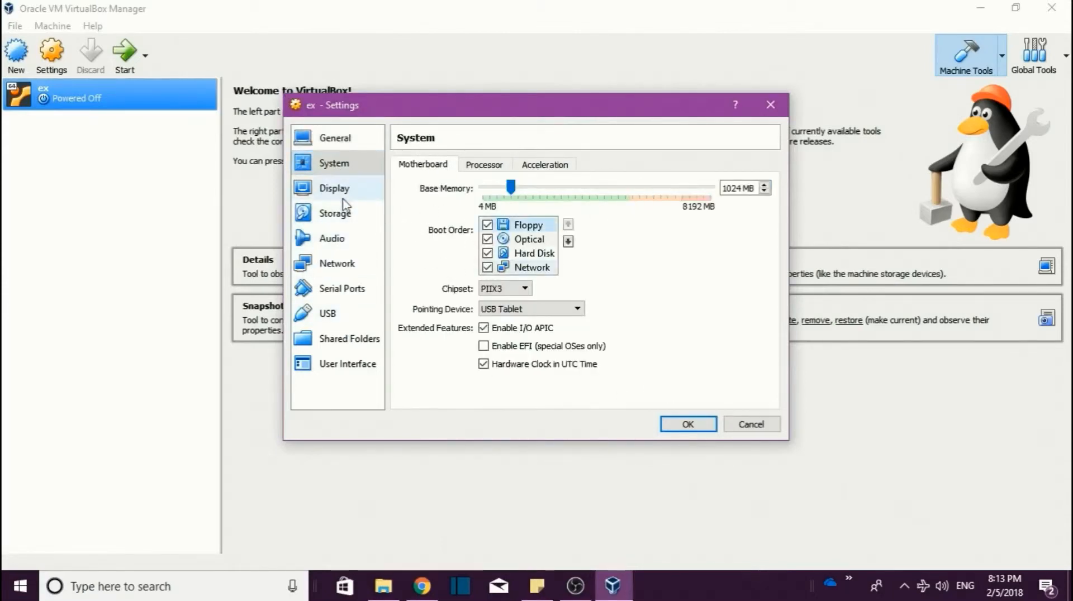
left_click(333, 187)
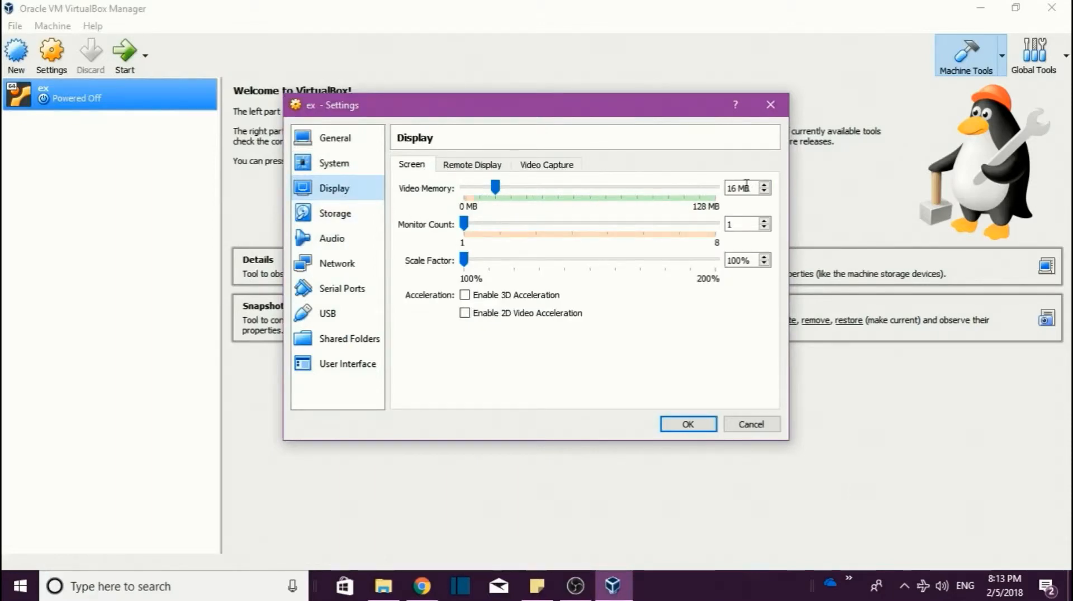
left_click(335, 213)
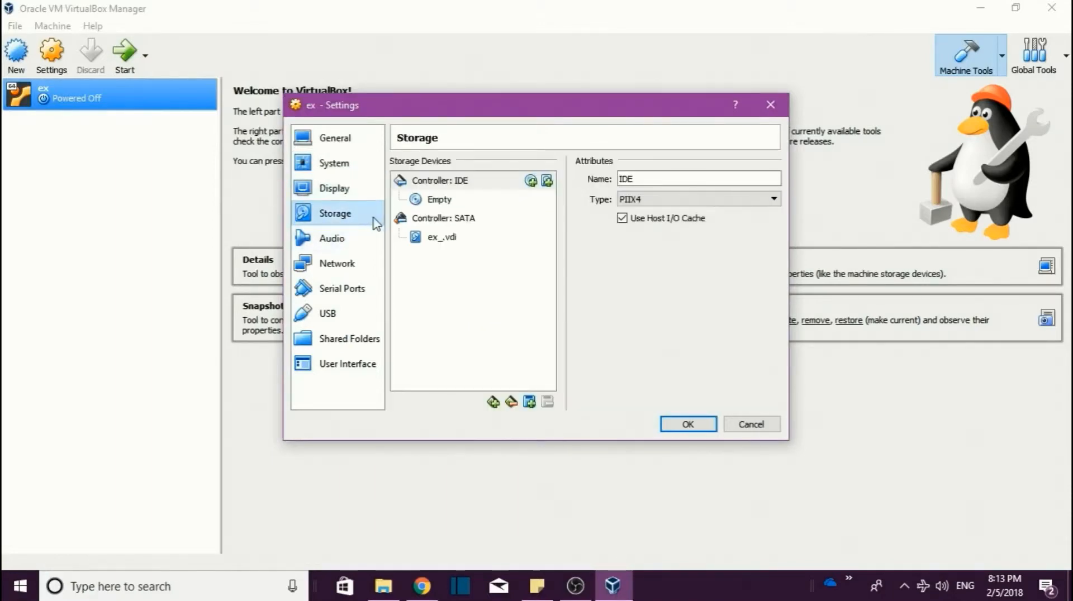
Step: Attach the ubuntu-17.04-desktop-amd64 image to the empty IDE optical drive
left_click(439, 199)
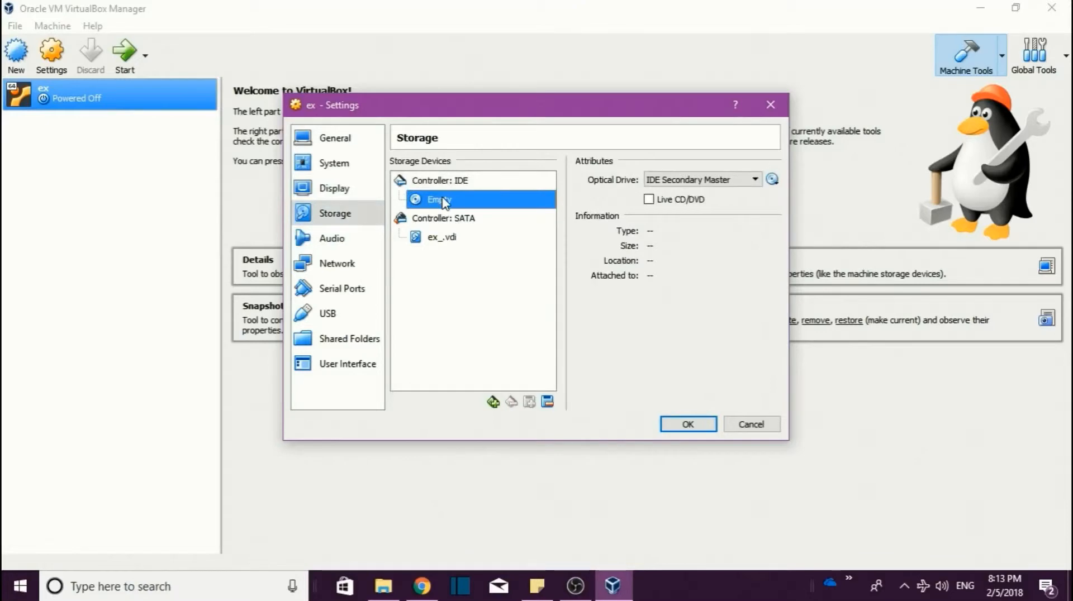
mouse_move(442, 202)
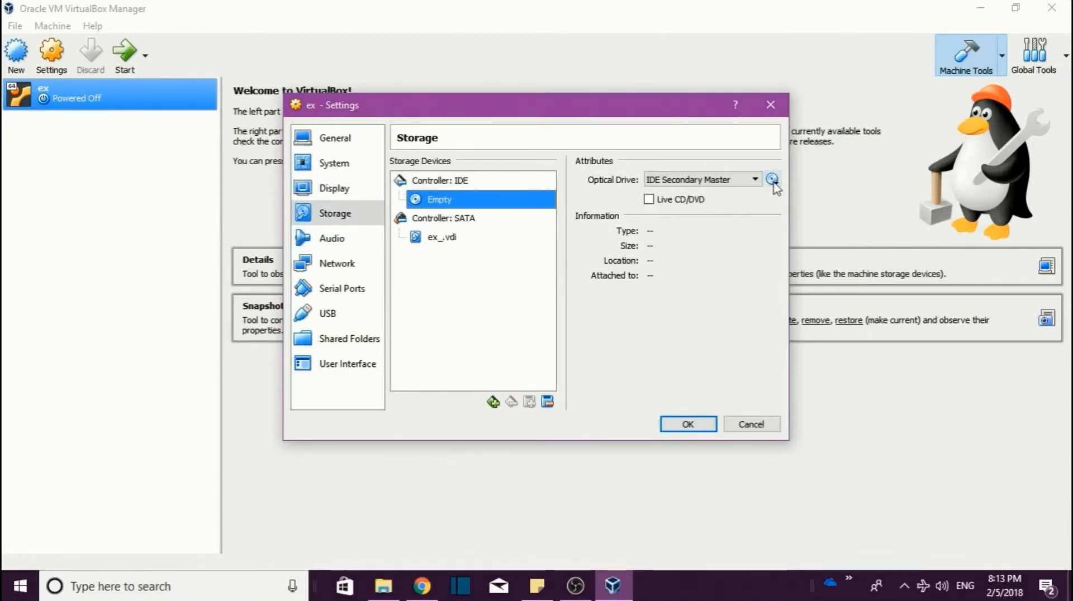
left_click(771, 179)
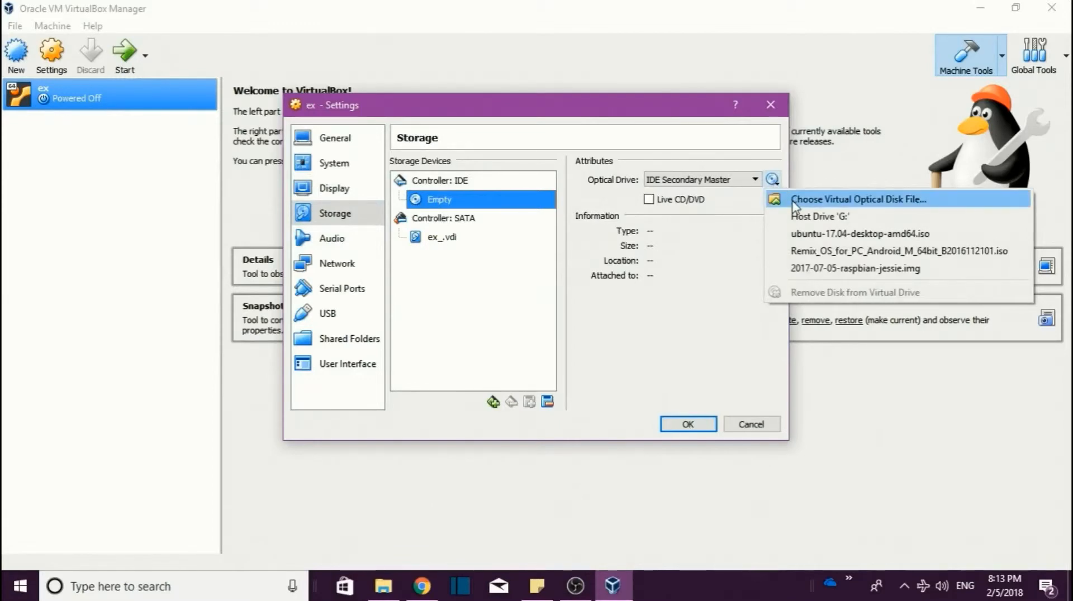
left_click(857, 199)
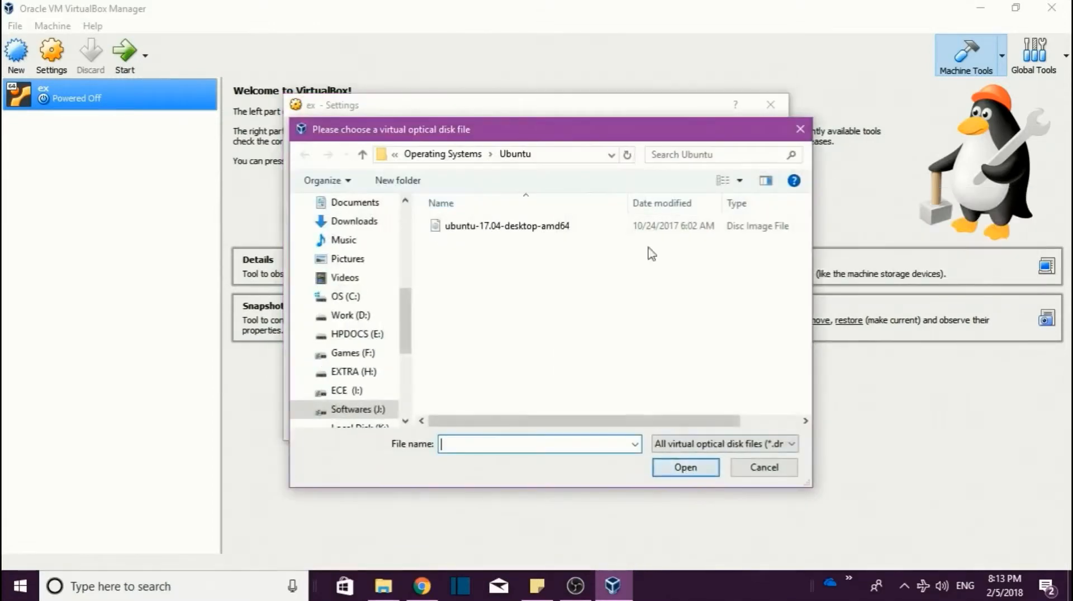
left_click(507, 226)
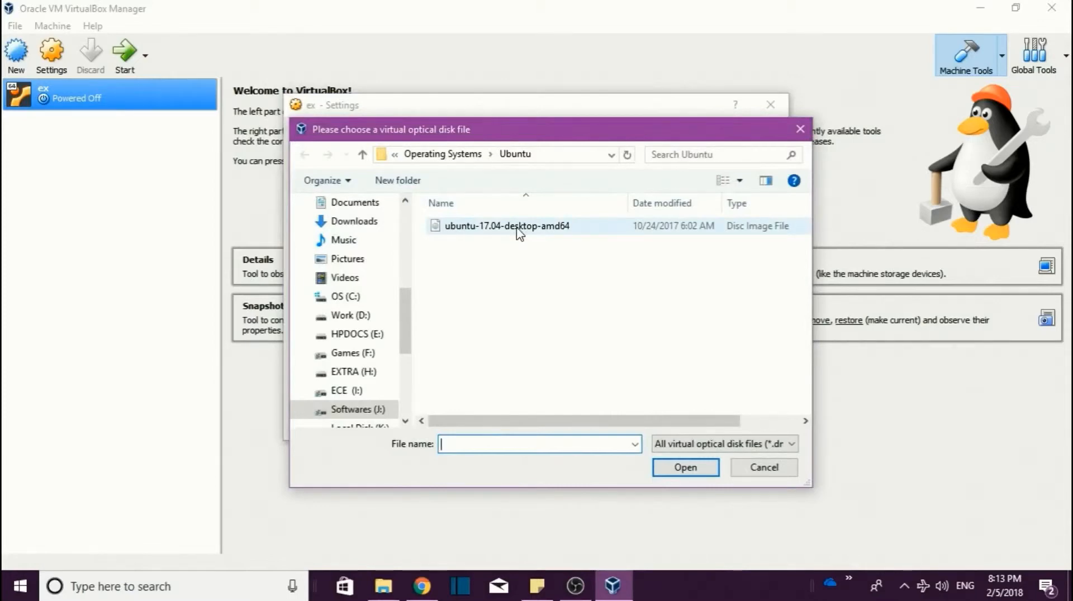
left_click(506, 226)
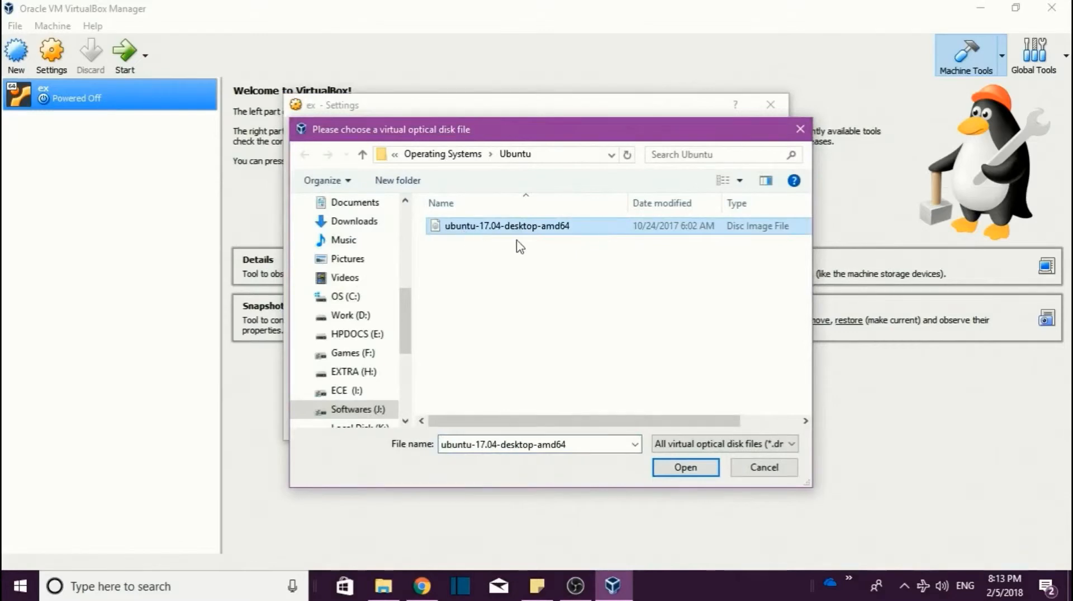
mouse_move(511, 290)
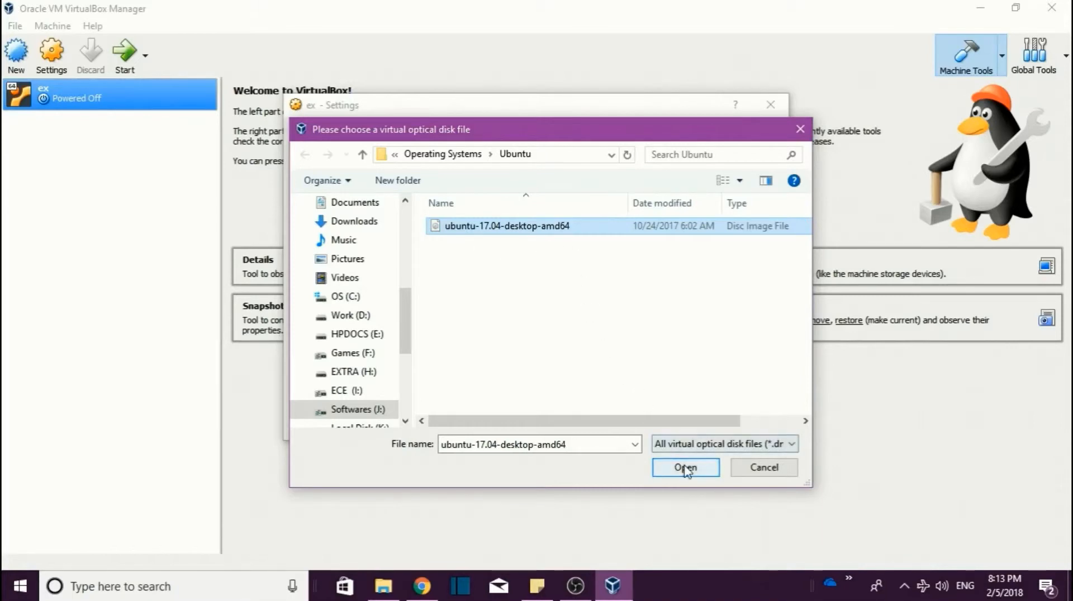
left_click(684, 468)
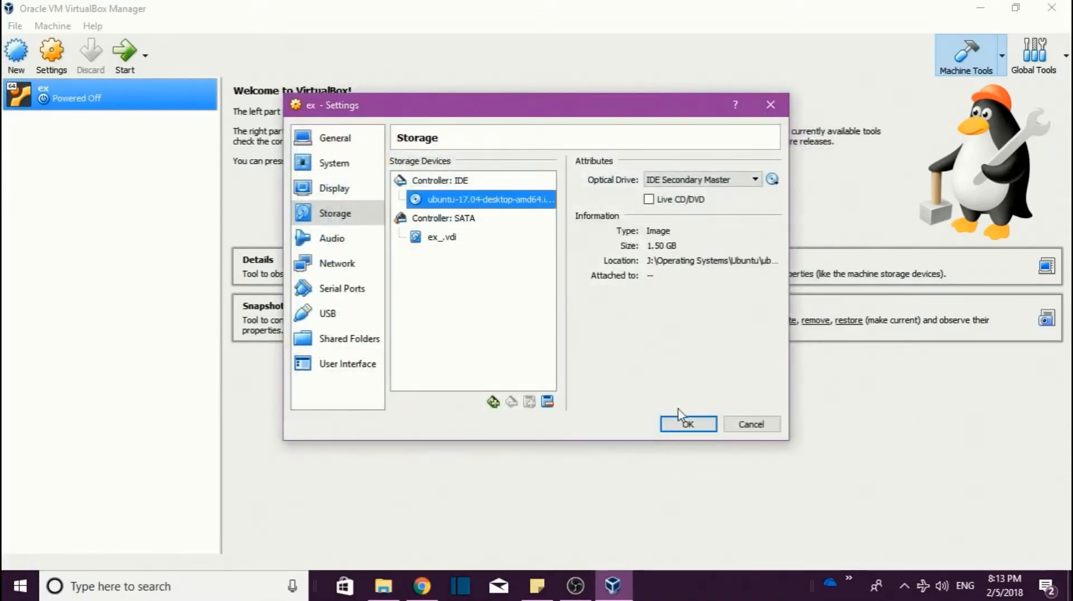
left_click(332, 238)
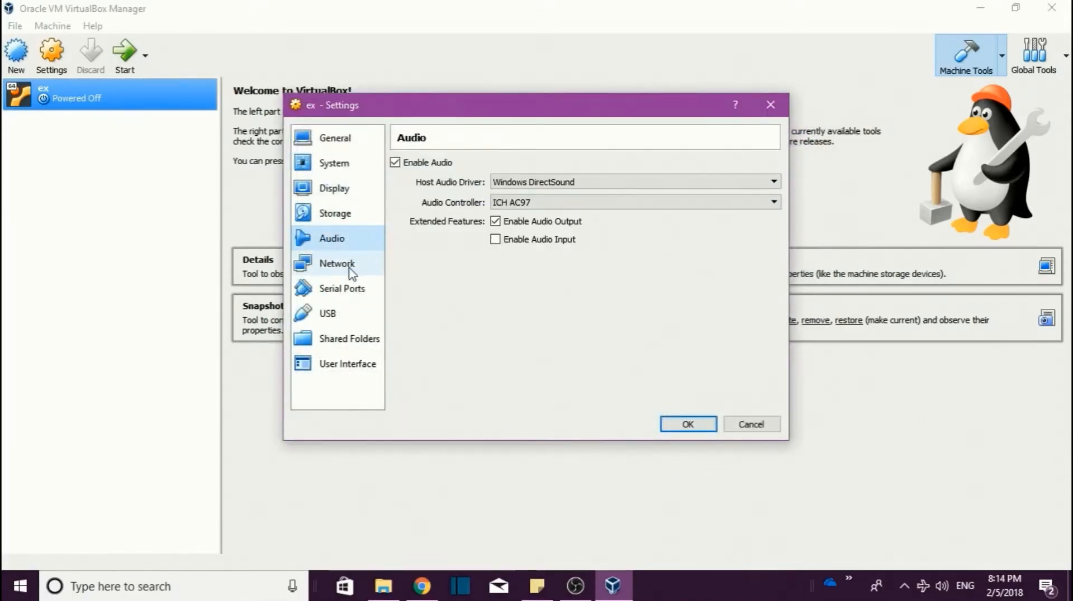
Step: Enable serial port 1, save the settings, and start the ex machine
left_click(336, 263)
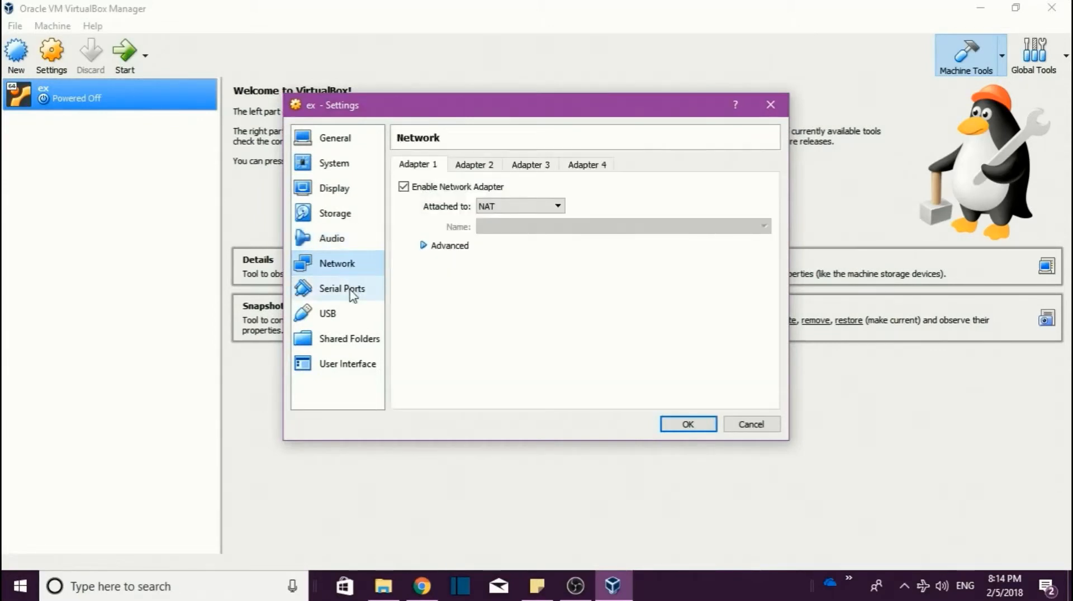
left_click(342, 288)
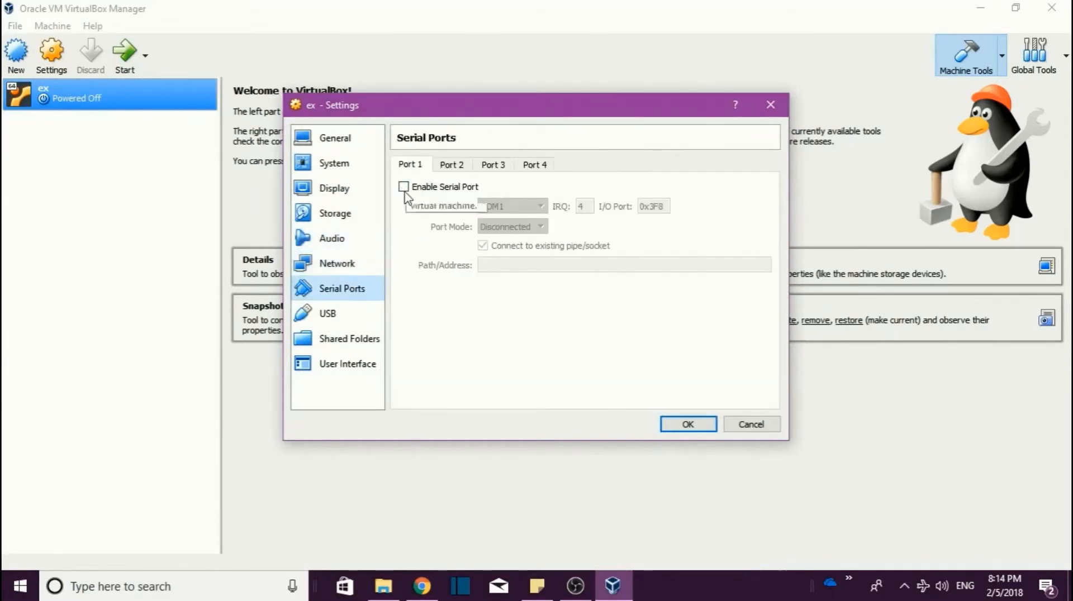
left_click(403, 186)
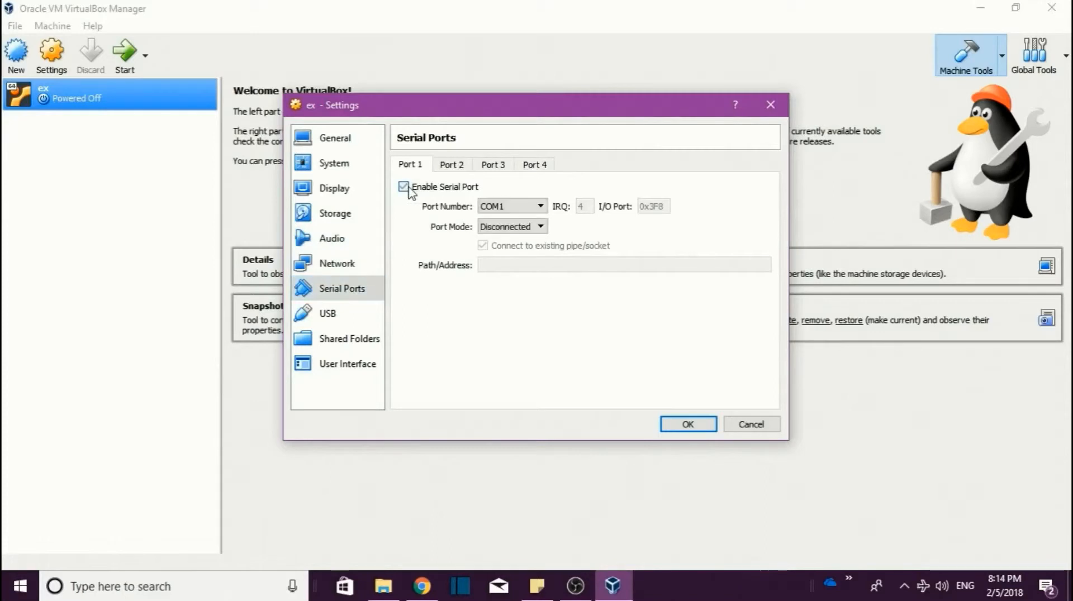
left_click(327, 313)
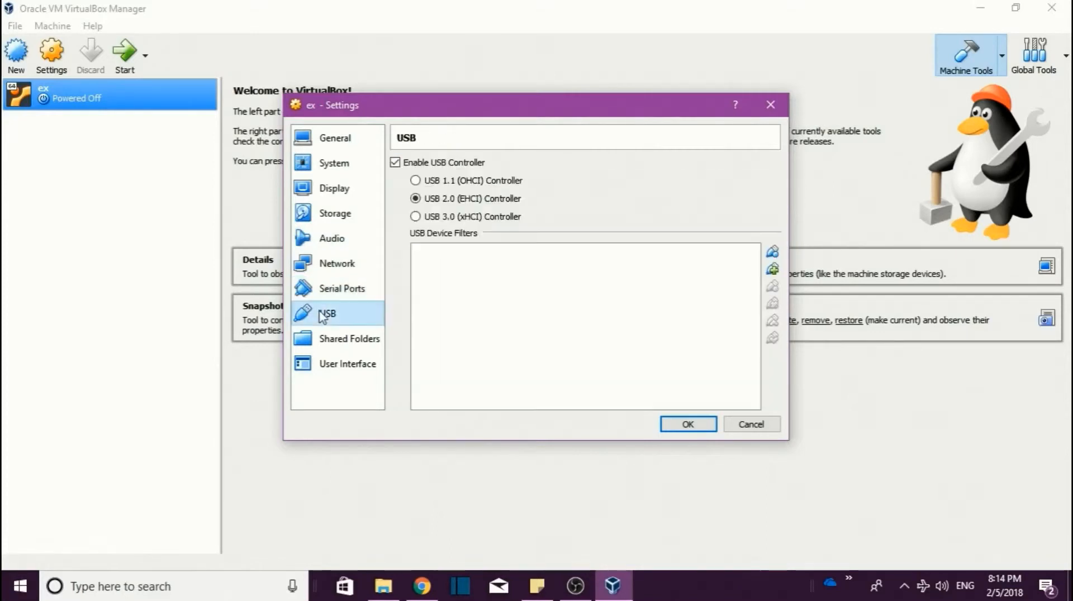
left_click(350, 338)
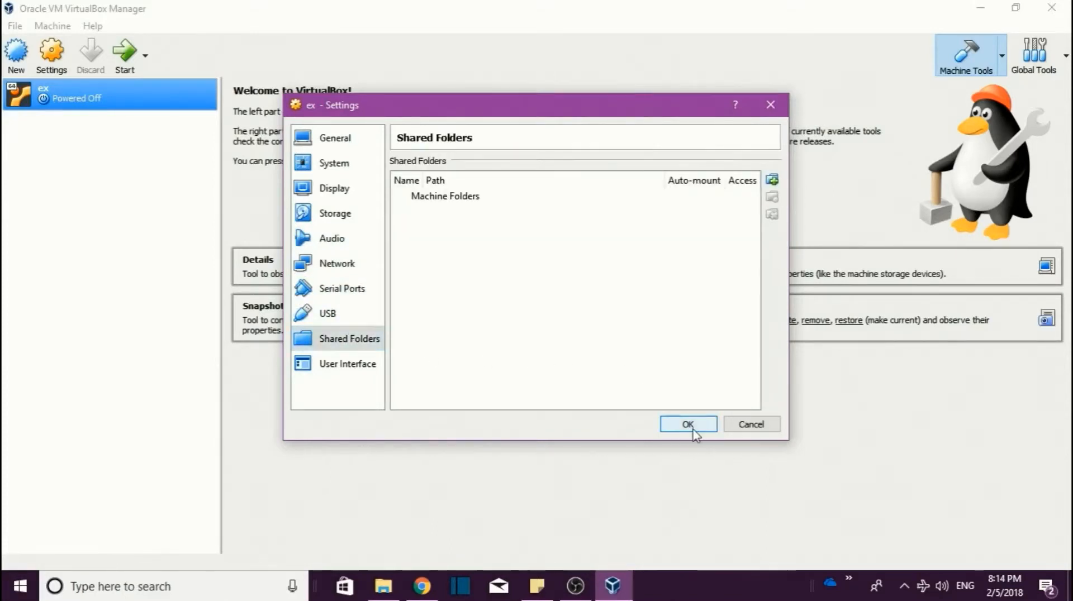
left_click(688, 424)
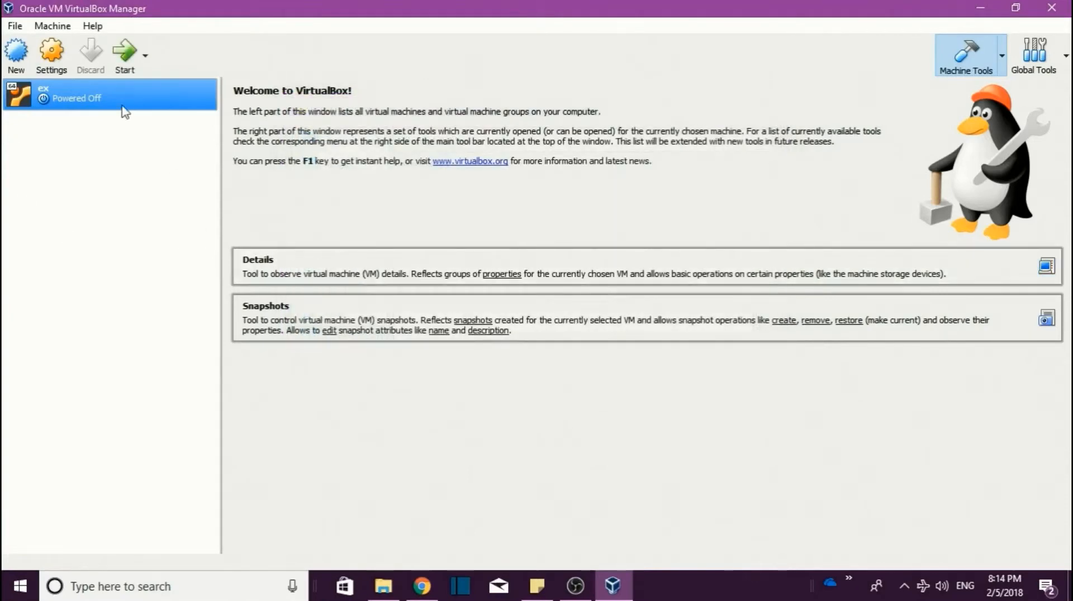
mouse_move(125, 53)
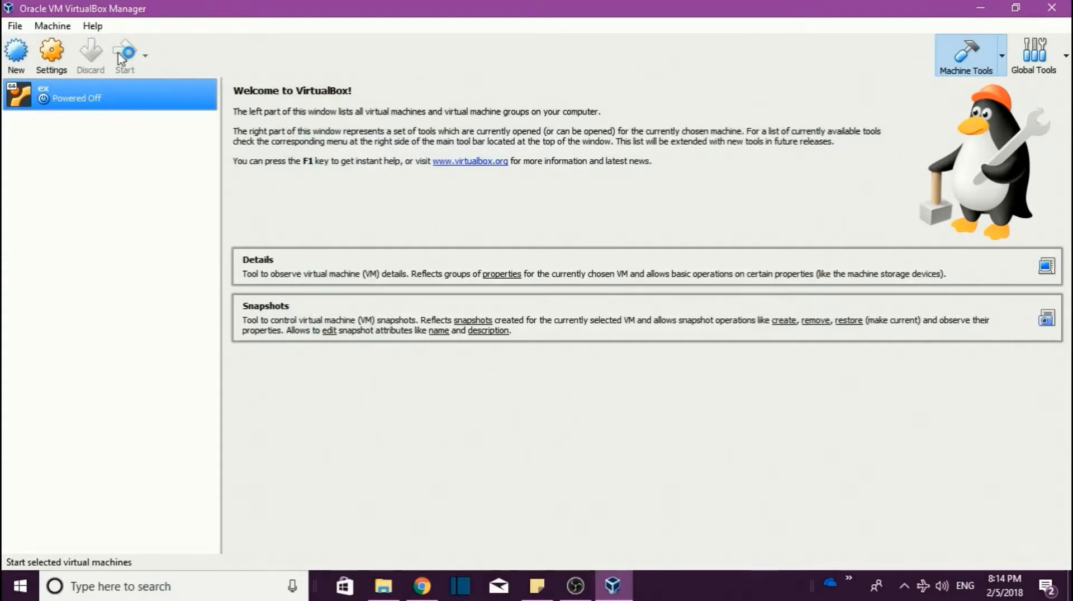
left_click(124, 55)
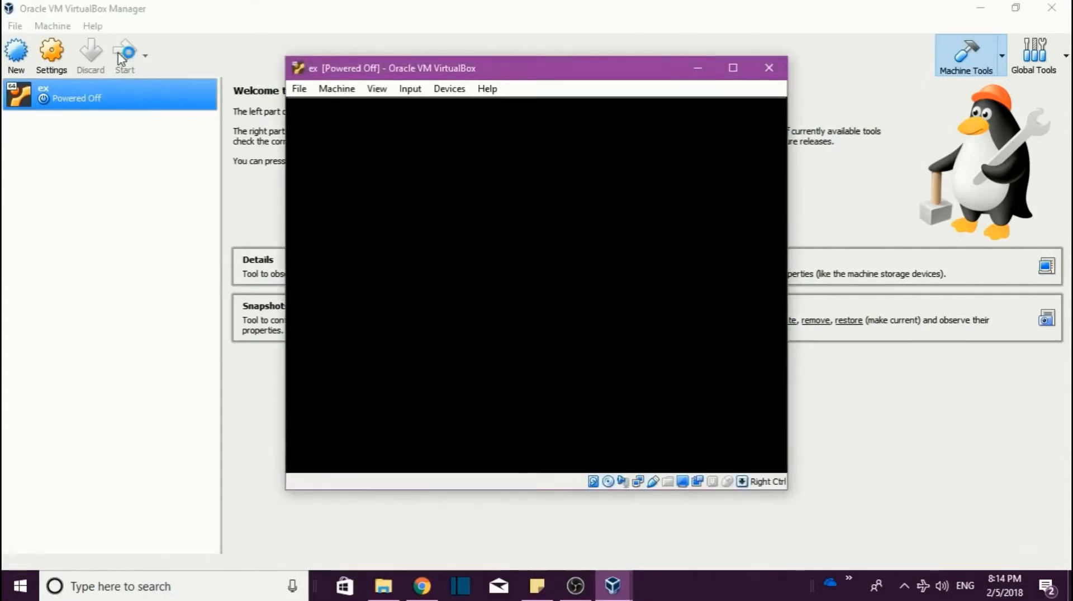
Step: Dismiss the keyboard auto-capture notice while ex boots the Ubuntu 17.04 disc
left_click(124, 54)
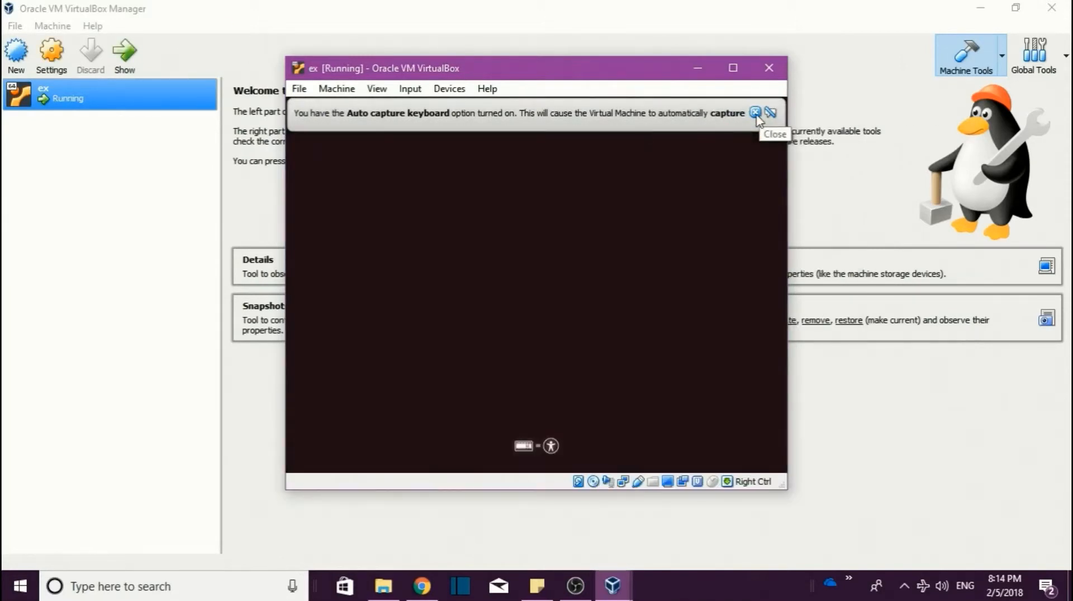
left_click(755, 113)
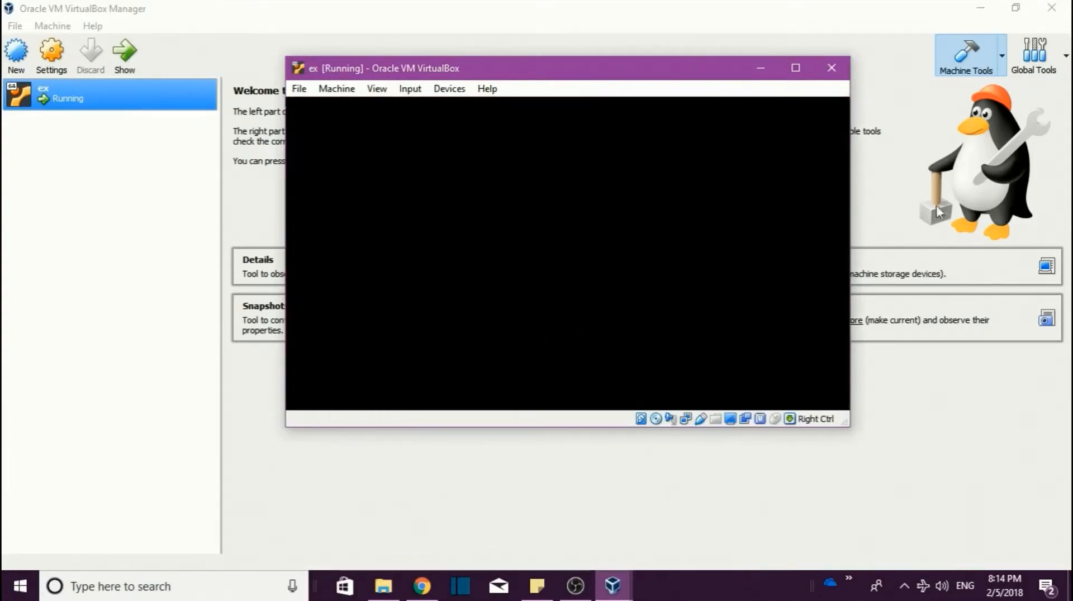
mouse_move(613, 290)
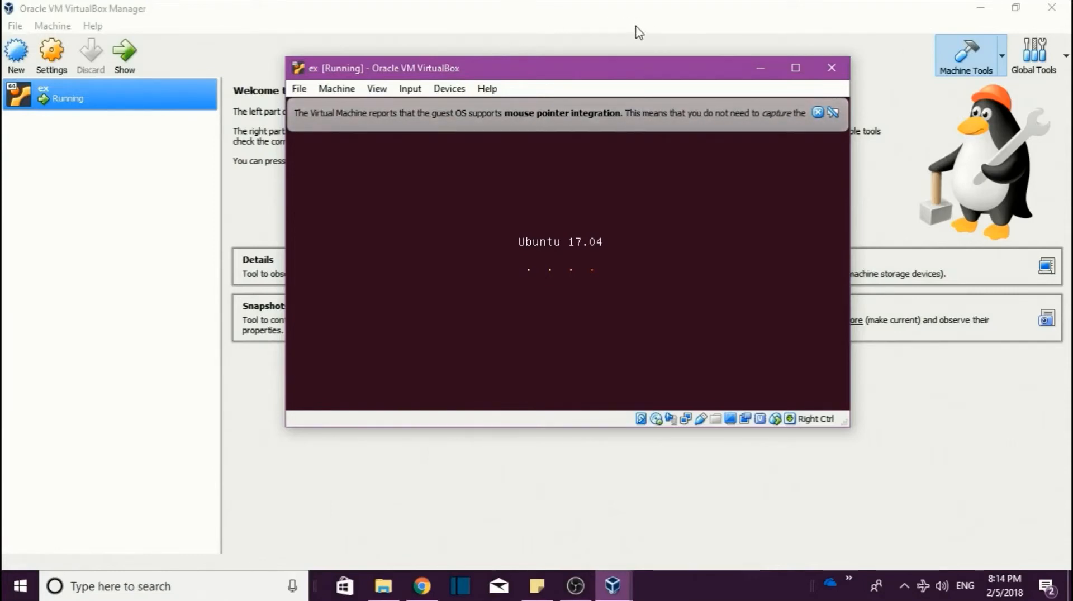
mouse_move(88, 230)
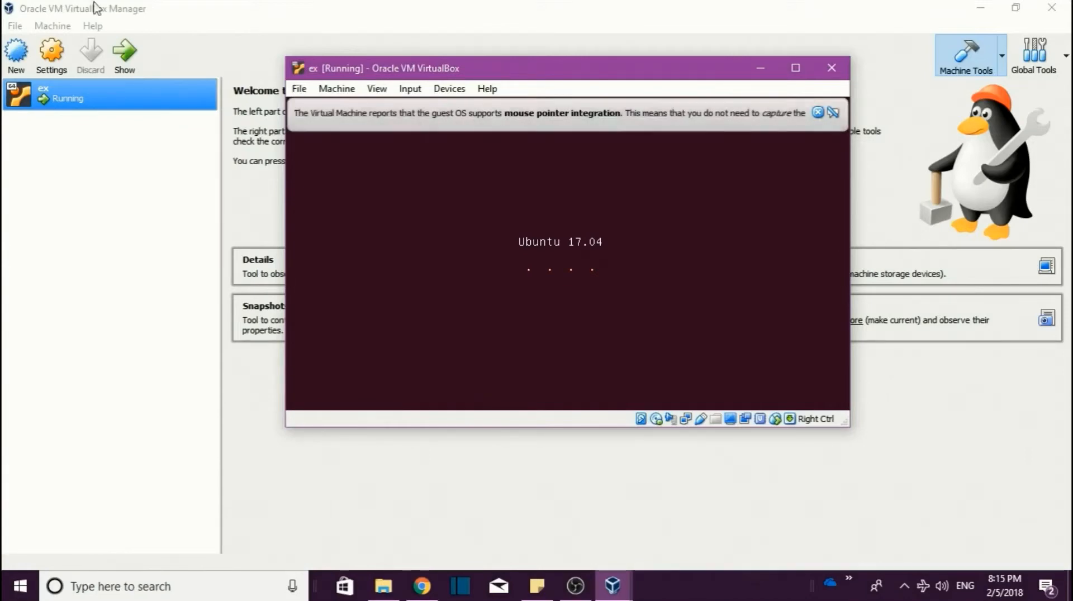
mouse_move(393, 125)
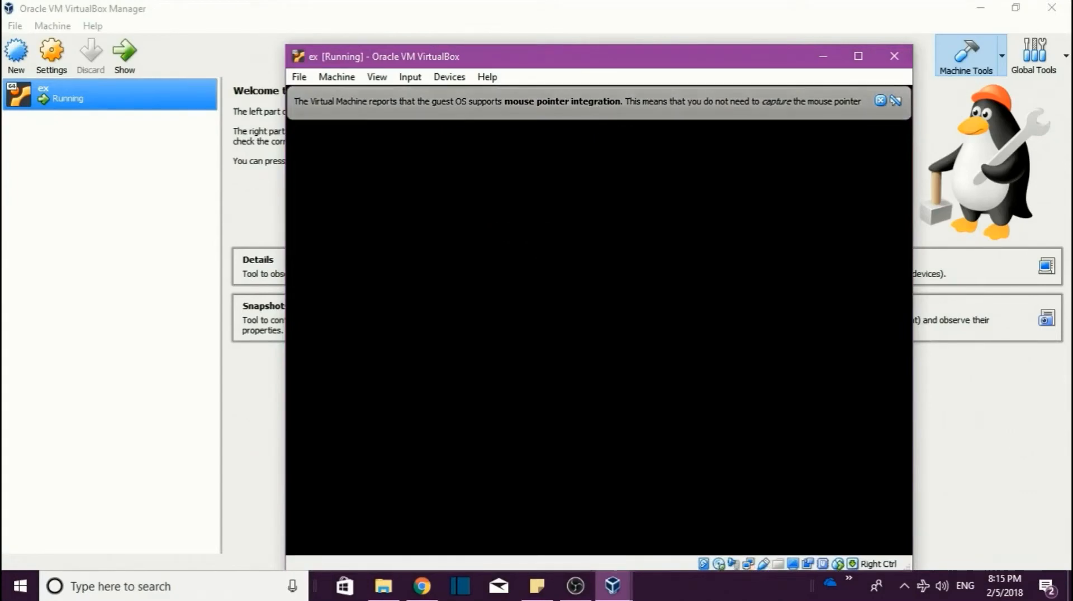
mouse_move(6, 322)
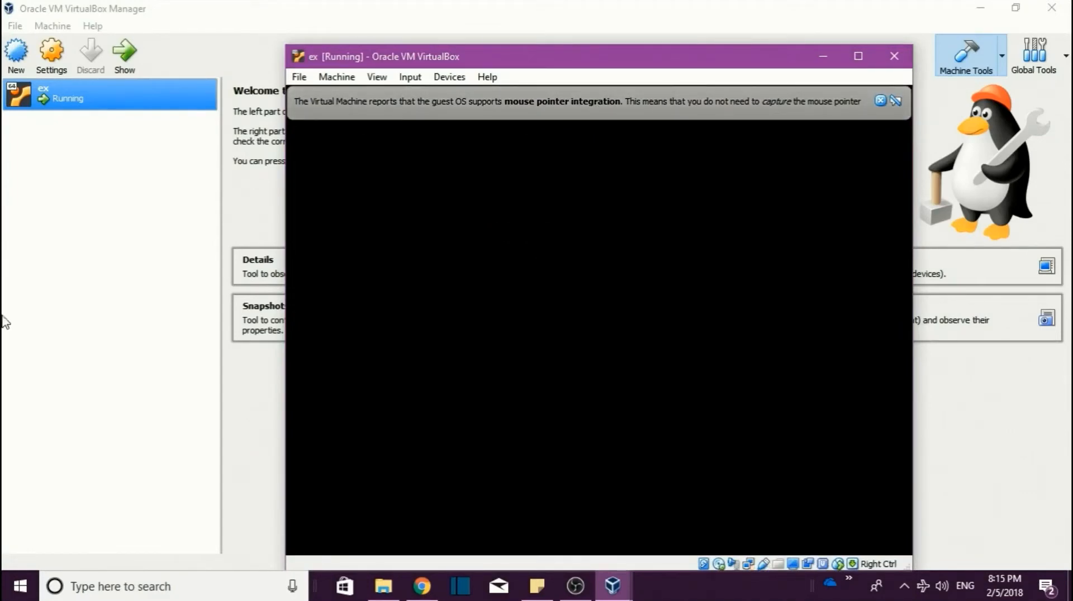
mouse_move(576, 285)
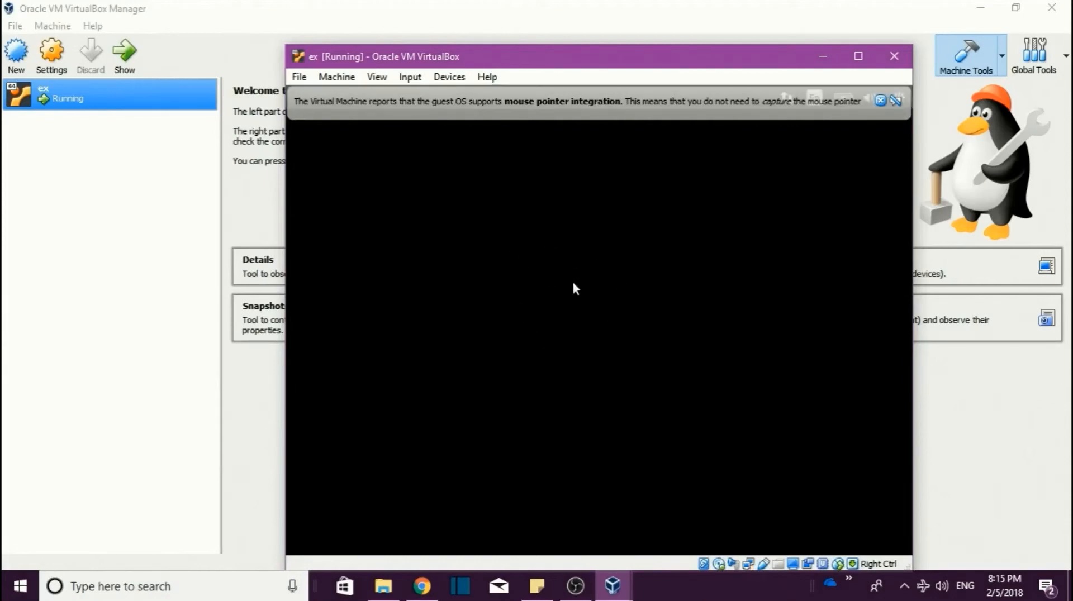
Step: Maximize the ex console window so the Ubuntu installer fills the screen
left_click(857, 56)
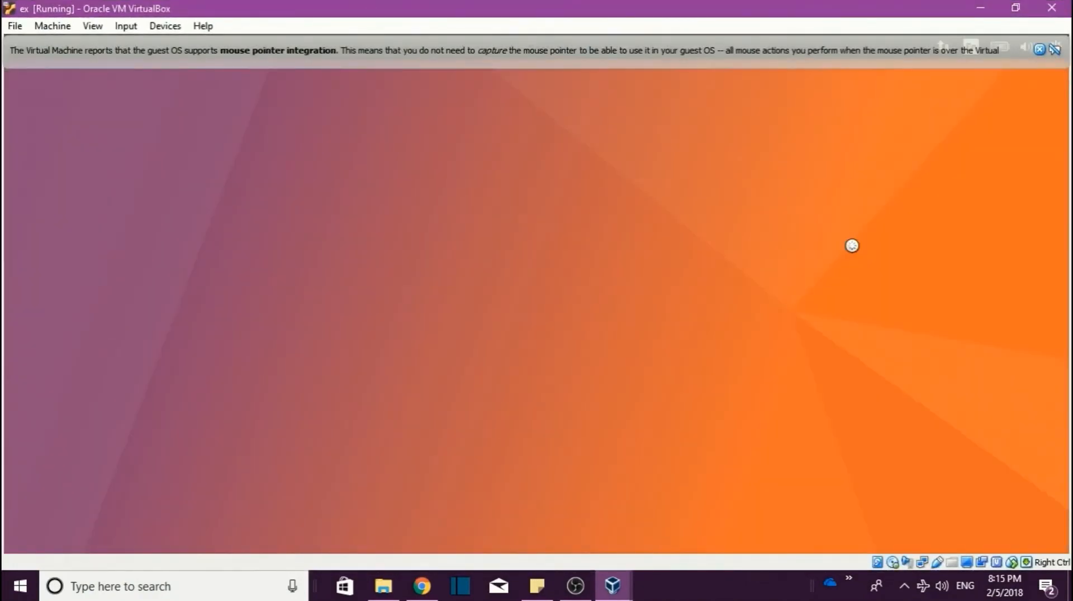
mouse_move(750, 245)
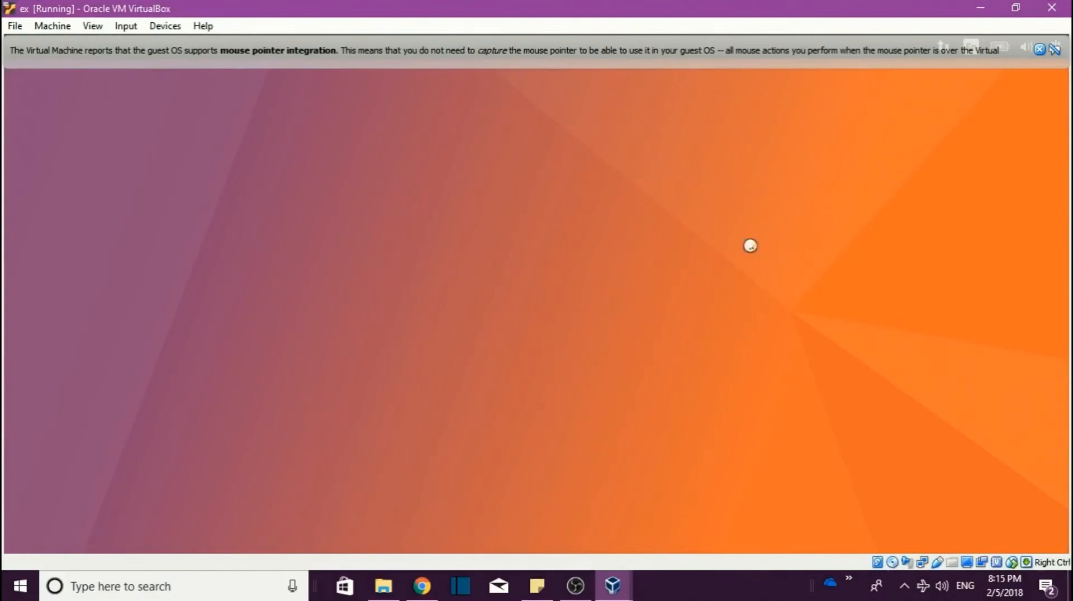
mouse_move(570, 261)
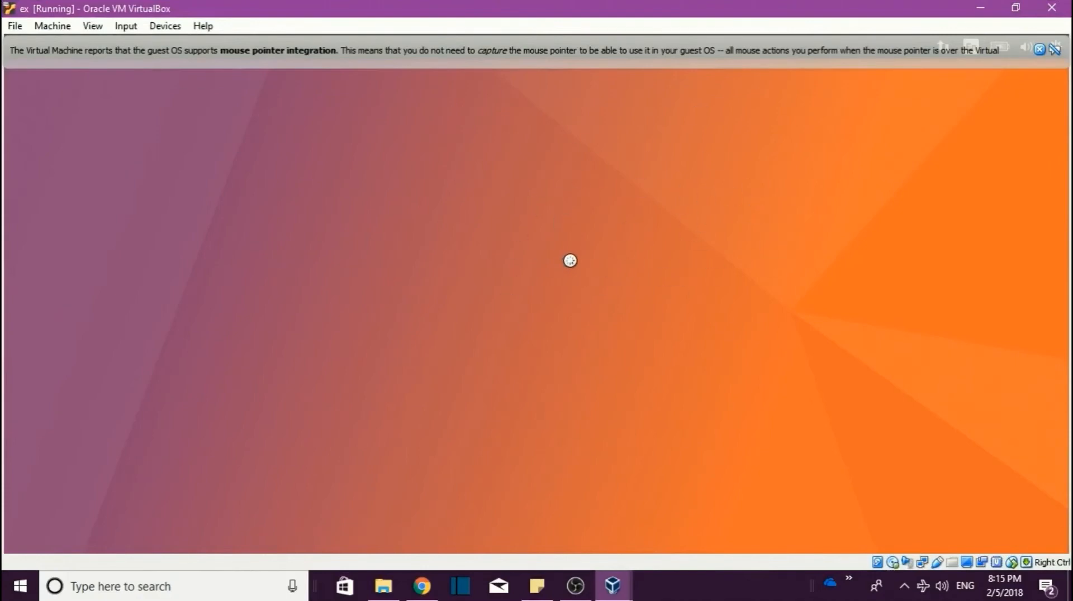
mouse_move(523, 251)
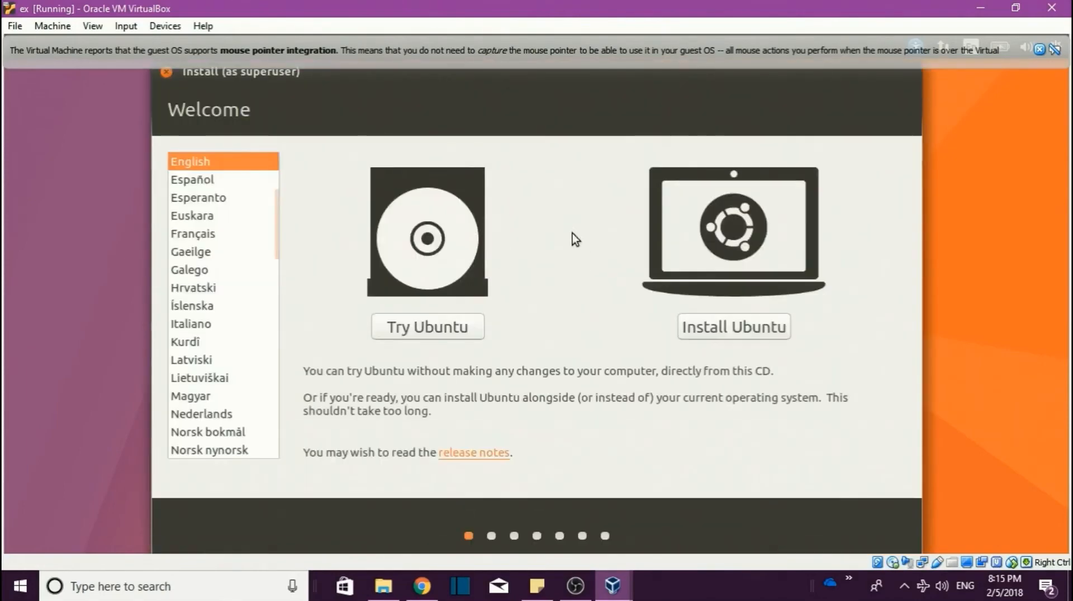
mouse_move(607, 275)
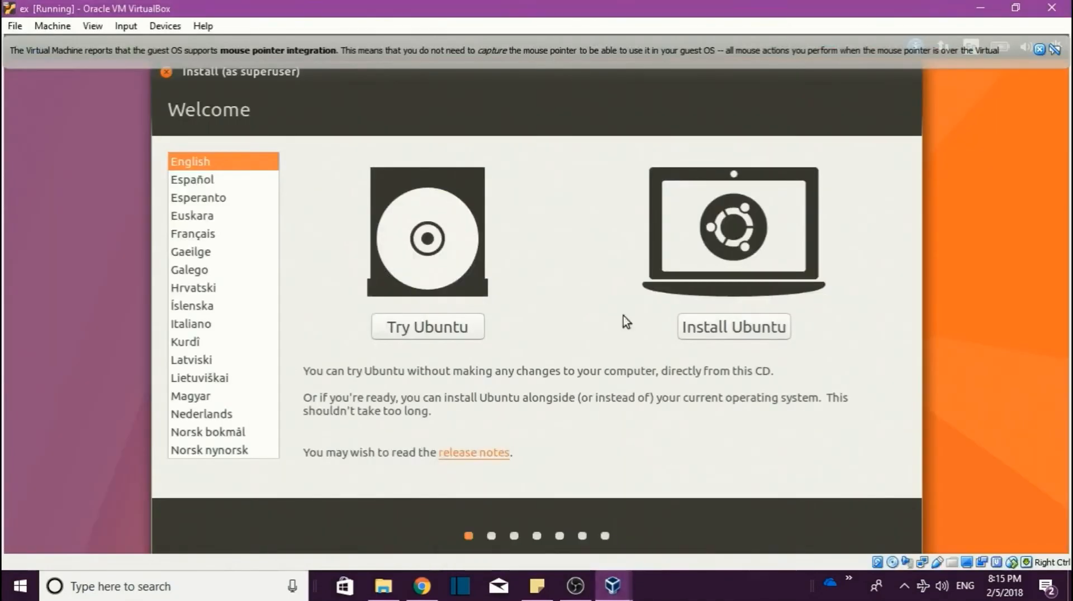
mouse_move(751, 329)
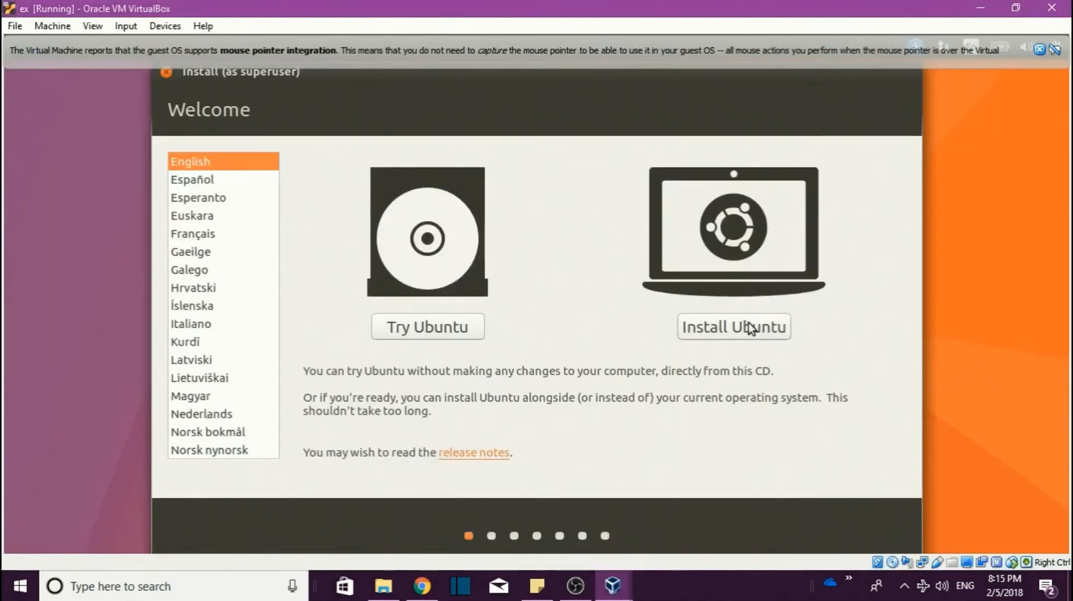
mouse_move(426, 327)
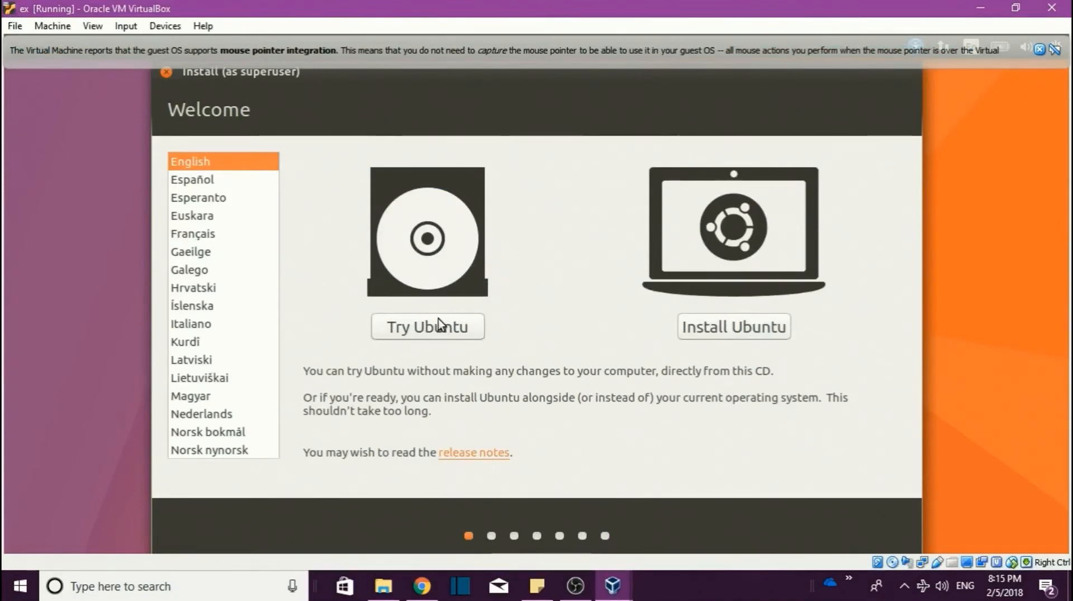
mouse_move(835, 376)
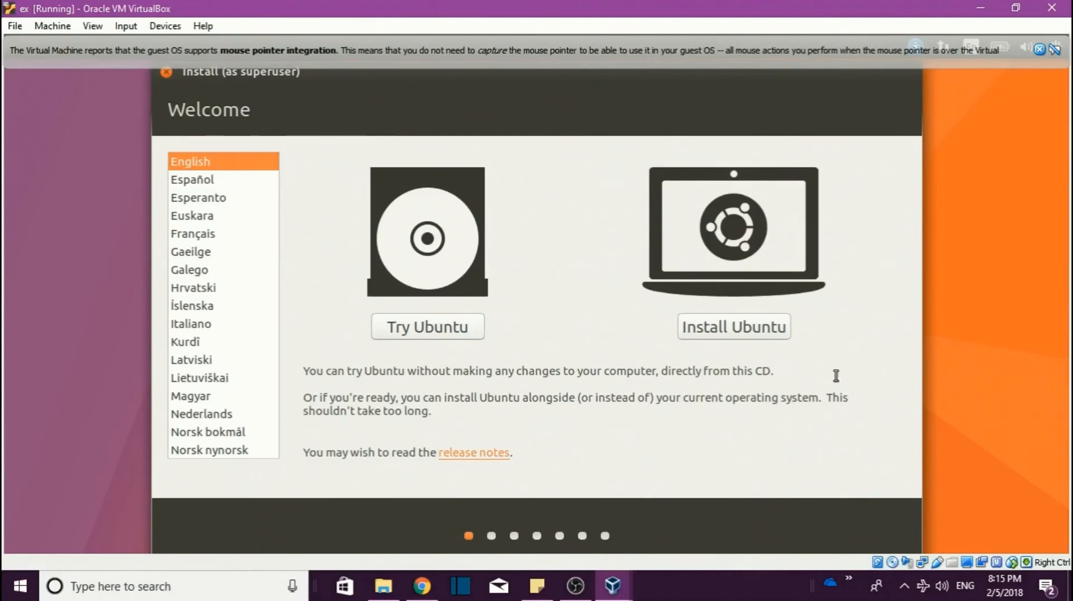
mouse_move(610, 357)
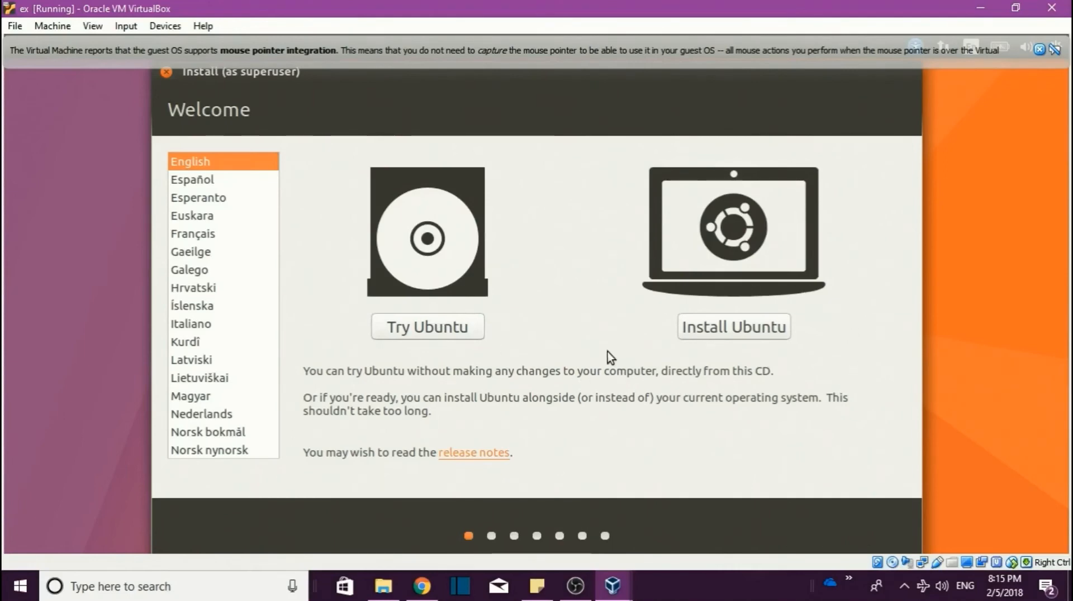
mouse_move(600, 358)
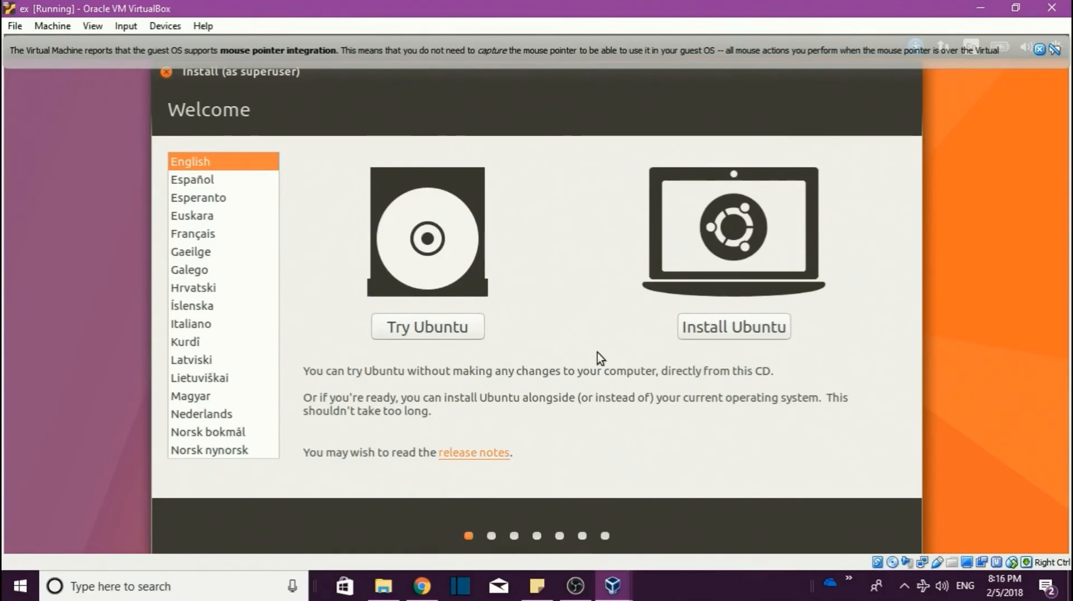
mouse_move(598, 352)
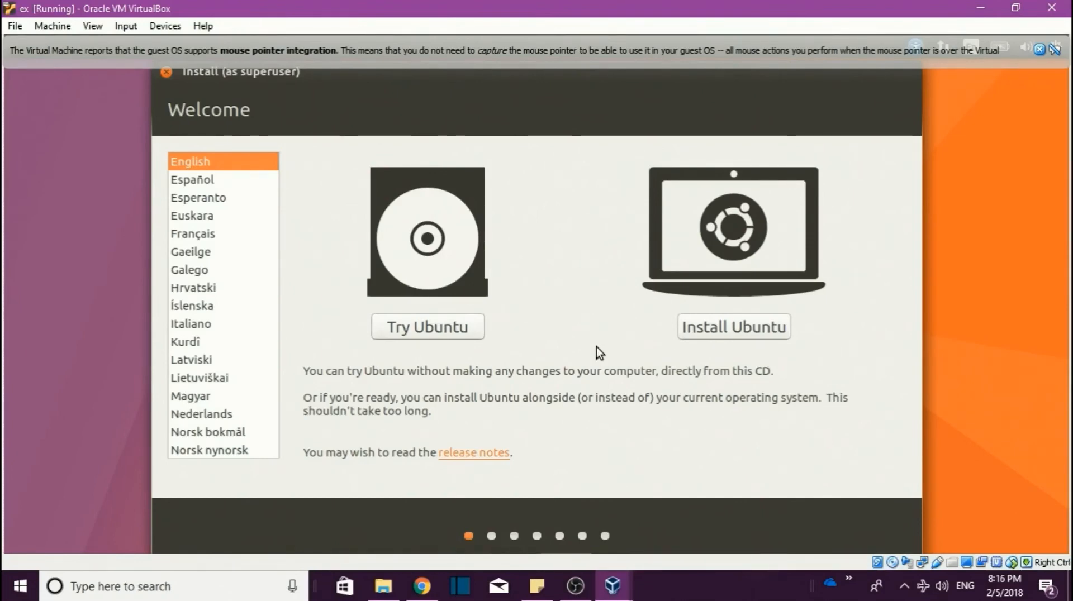